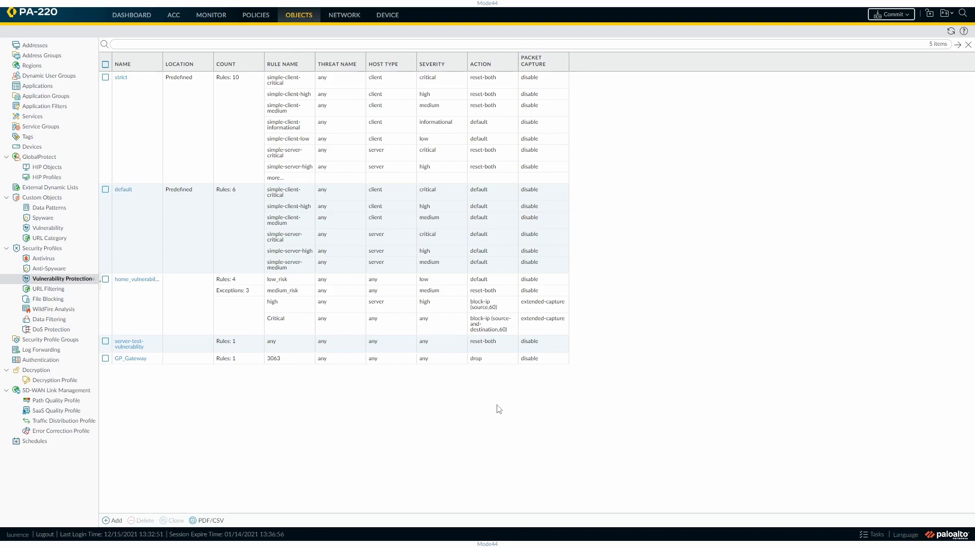
mouse_move(458, 406)
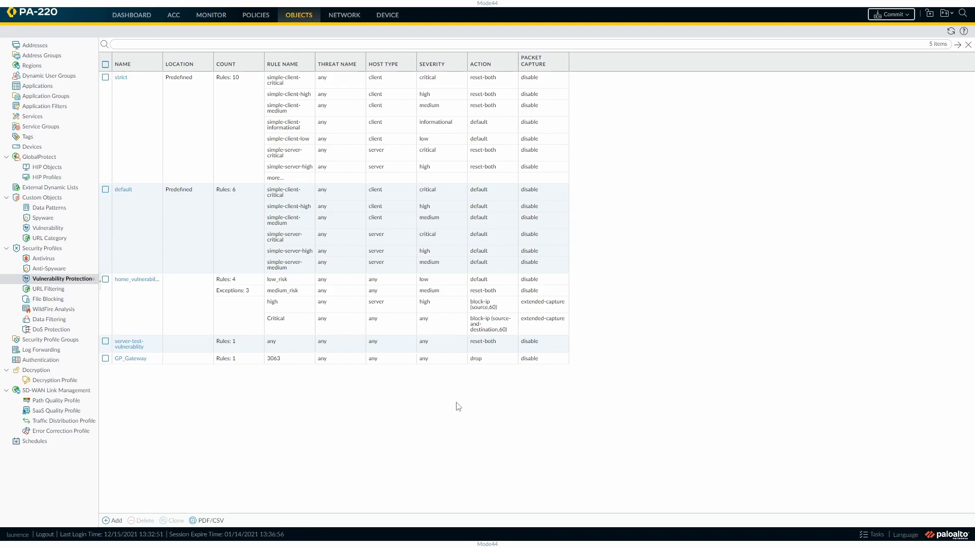
mouse_move(193, 375)
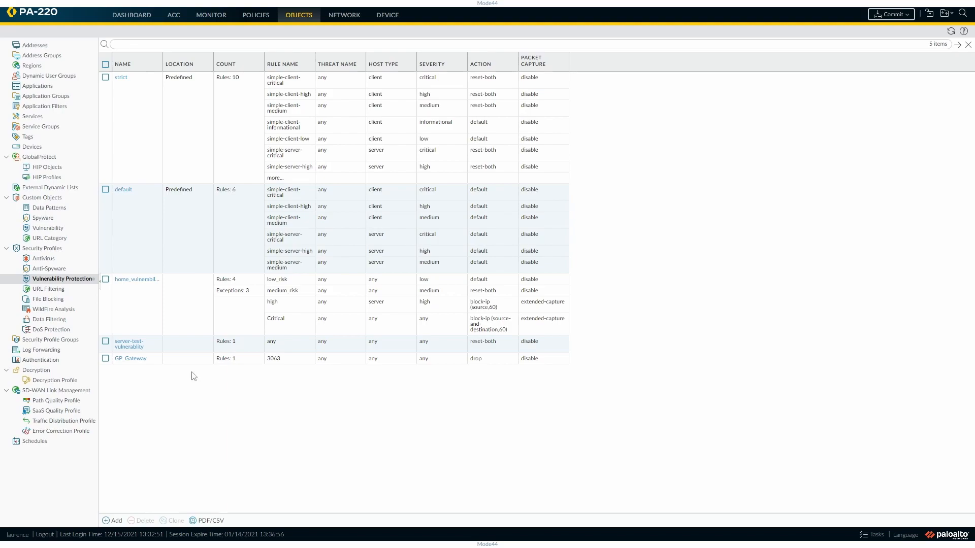
mouse_move(334, 438)
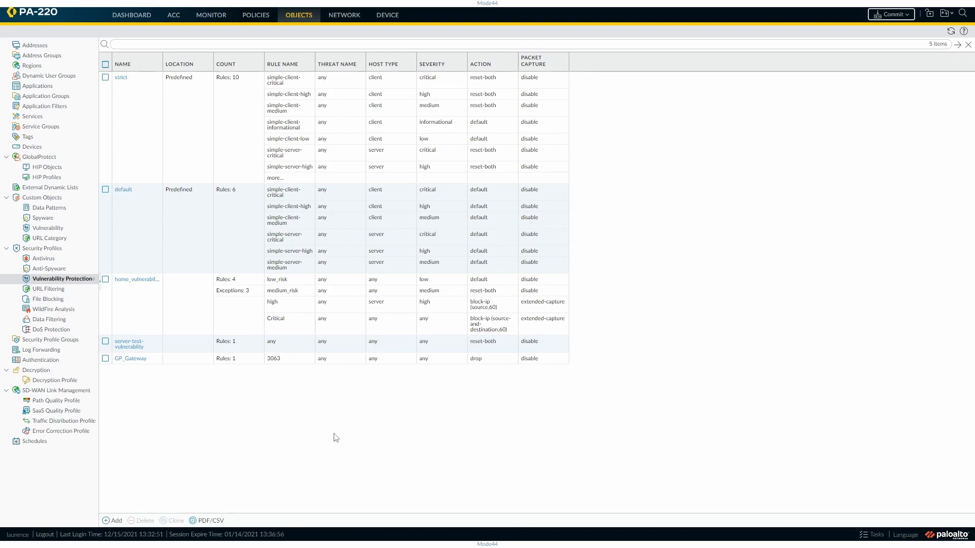
- Go to the Dynamic Updates page under Device
click(387, 14)
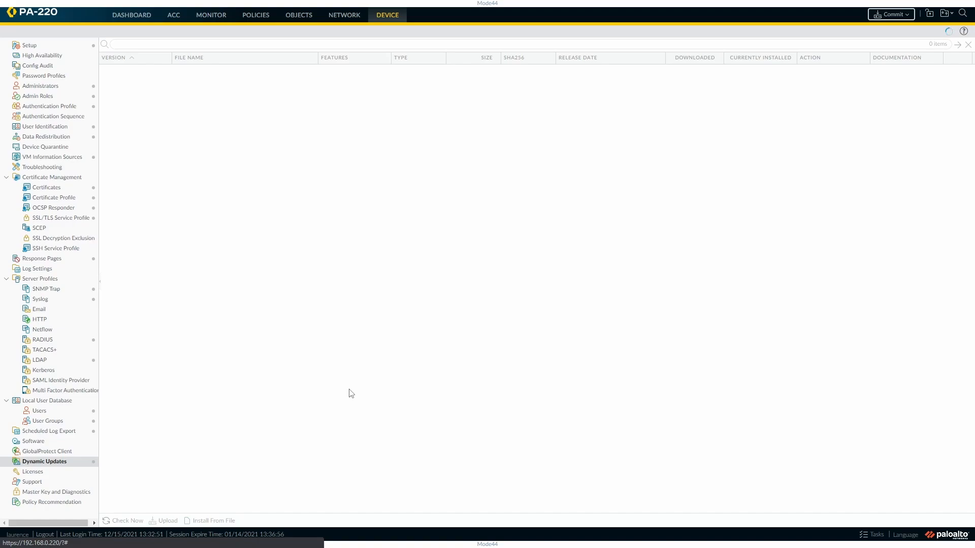
mouse_move(294, 378)
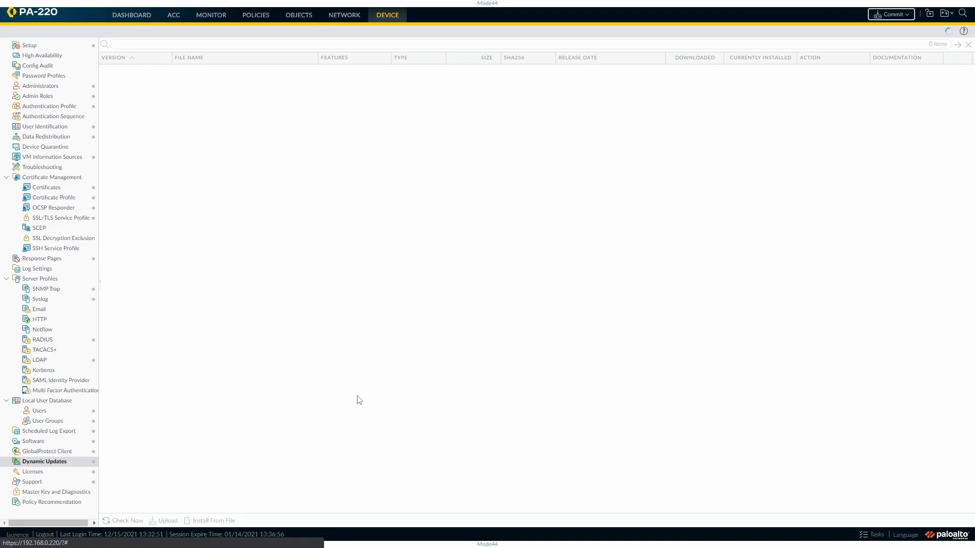
mouse_move(477, 420)
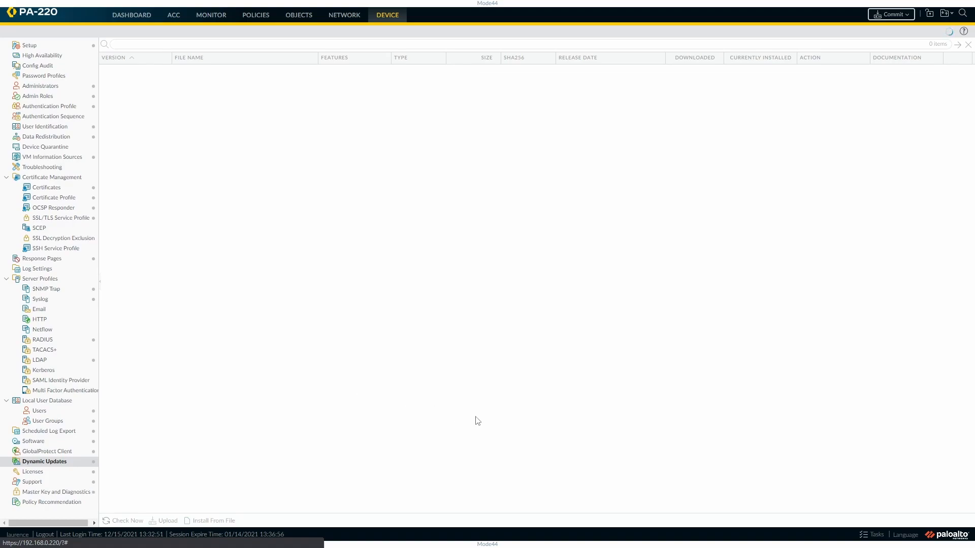
- Load the available content updates with Check Now, then return to Vulnerability Protection under Objects
click(127, 521)
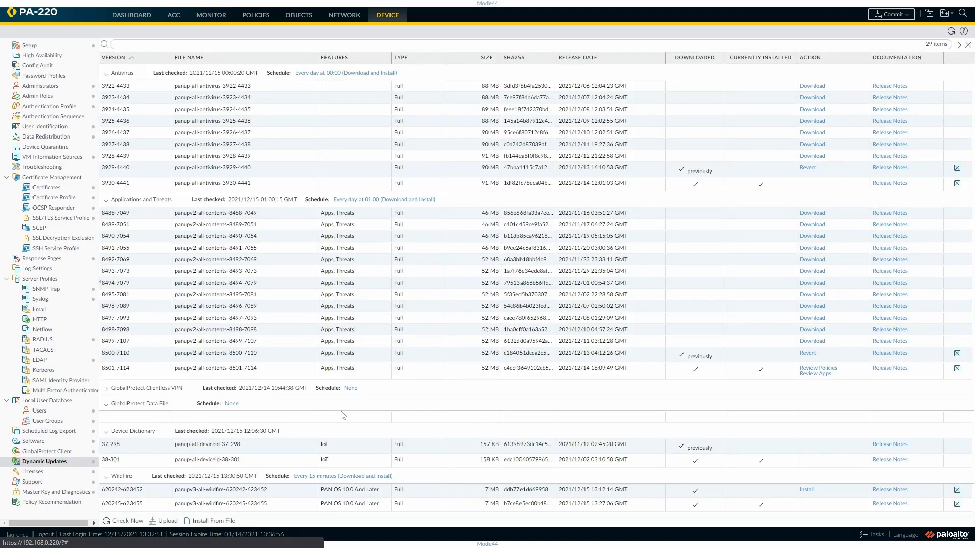
mouse_move(491, 411)
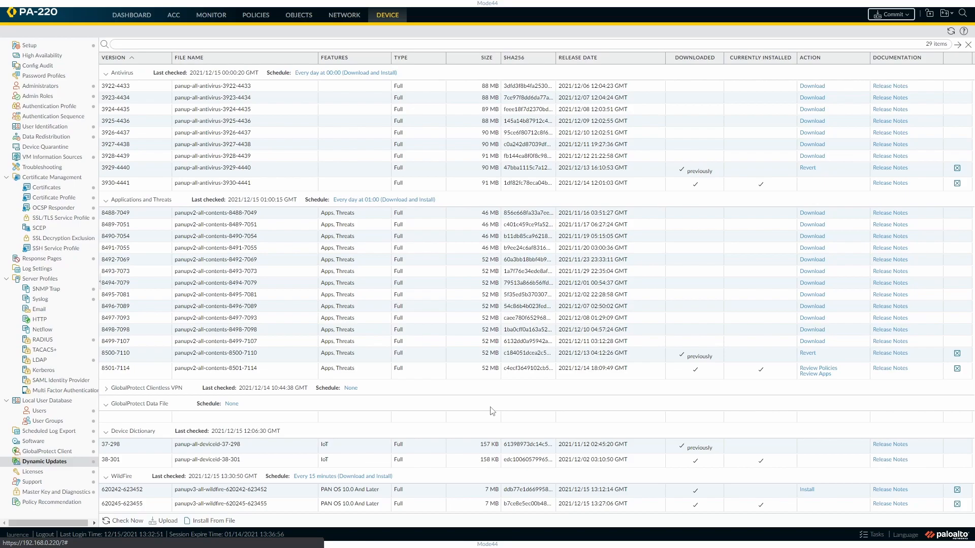
mouse_move(549, 355)
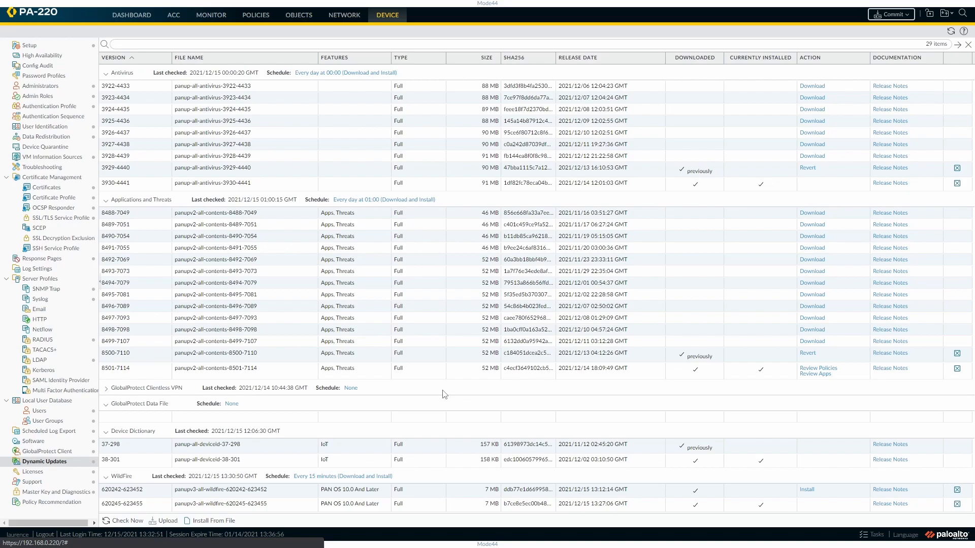
mouse_move(440, 370)
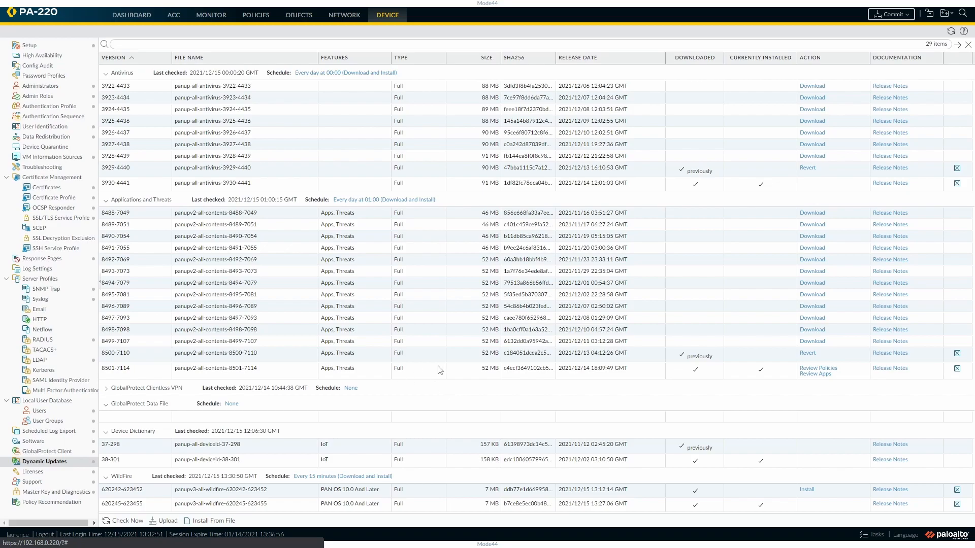
mouse_move(501, 301)
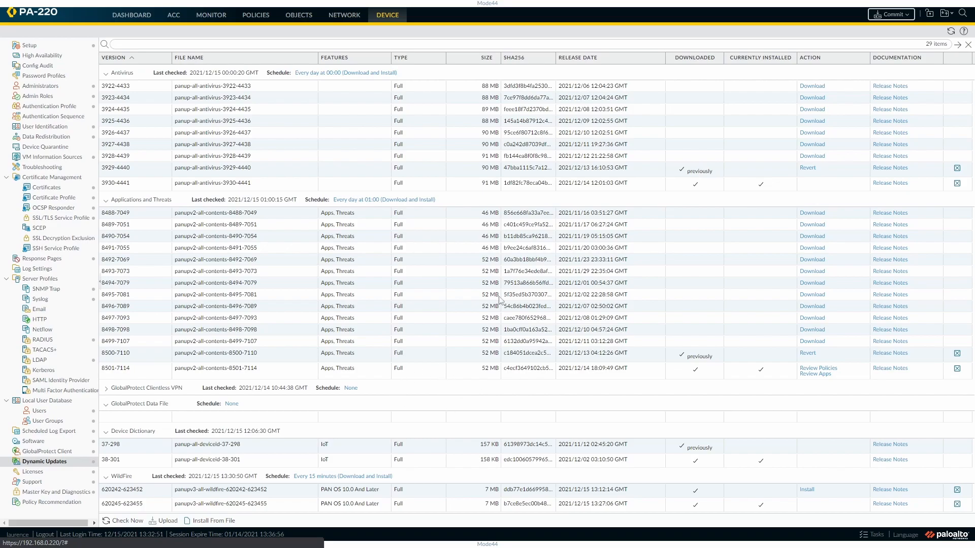
mouse_move(794, 405)
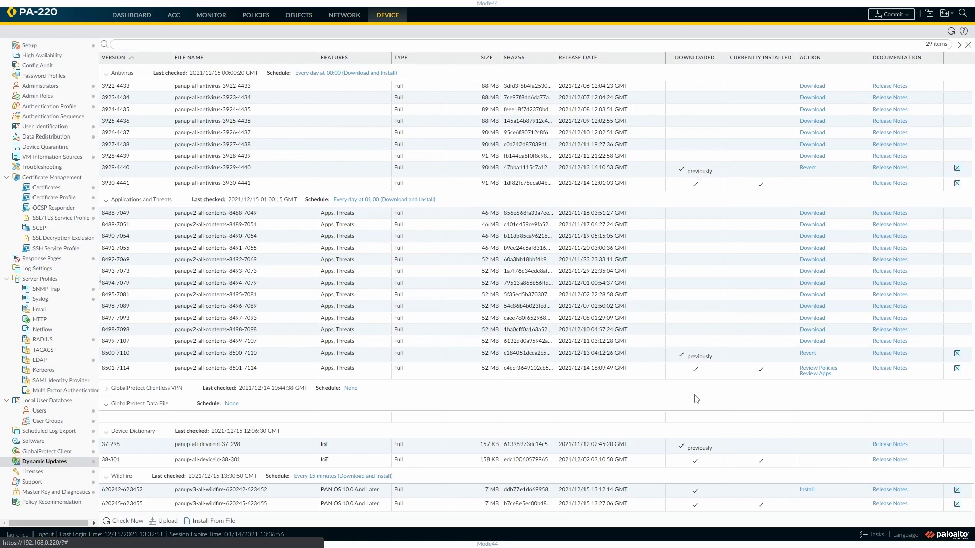
mouse_move(730, 413)
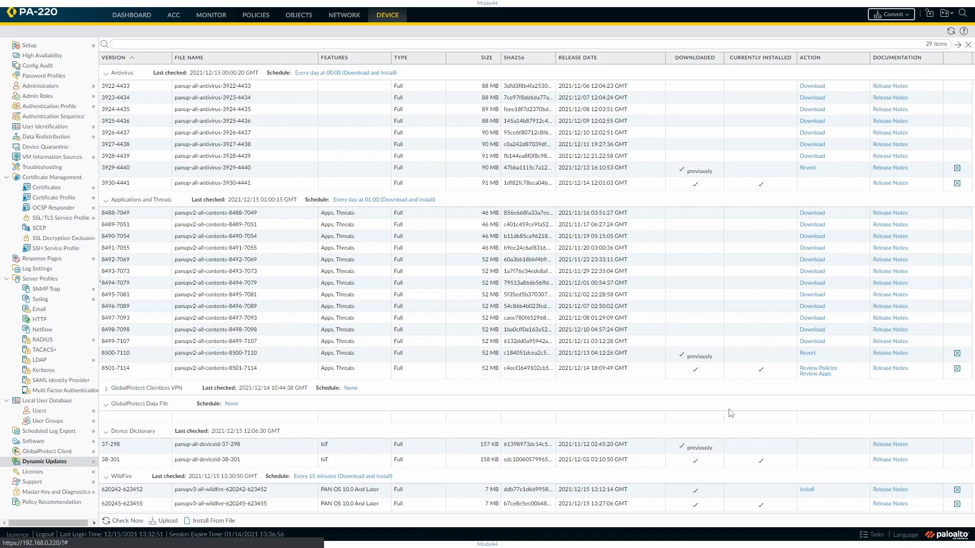
mouse_move(783, 397)
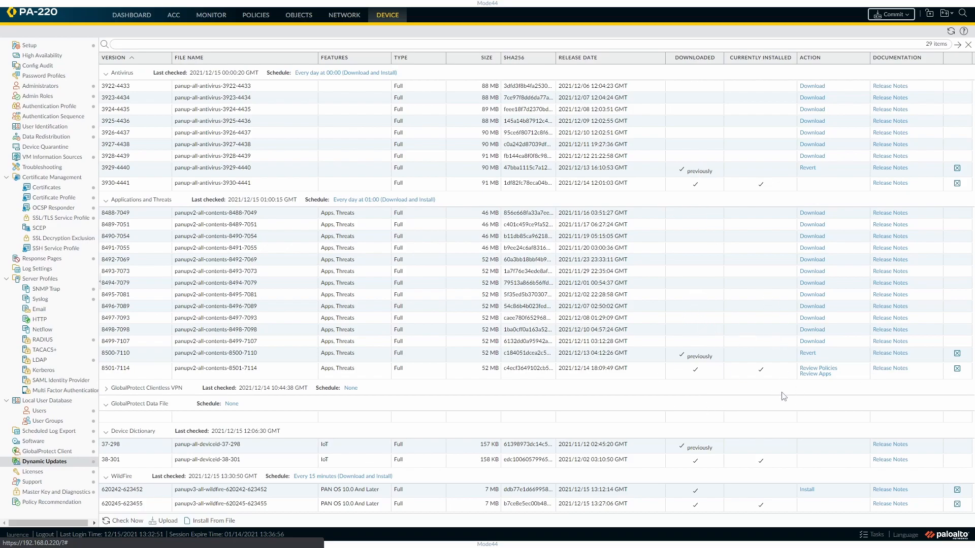
mouse_move(331, 348)
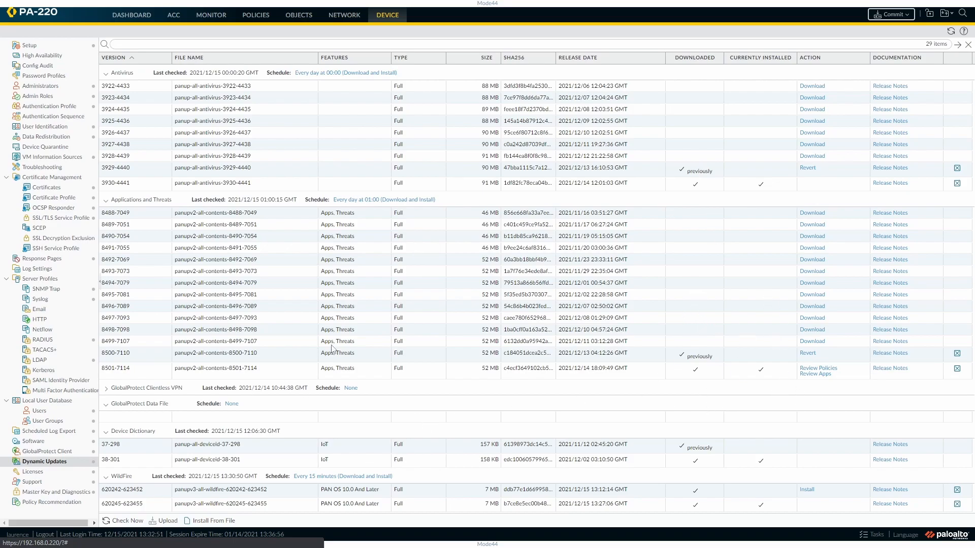
click(297, 14)
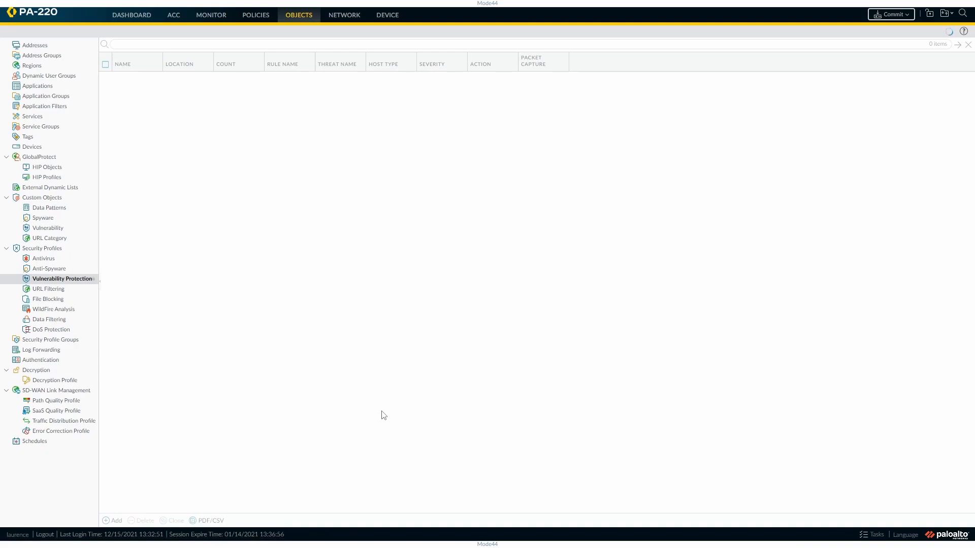
- Tick the home_vulnerability profile in the Vulnerability Protection list
click(62, 278)
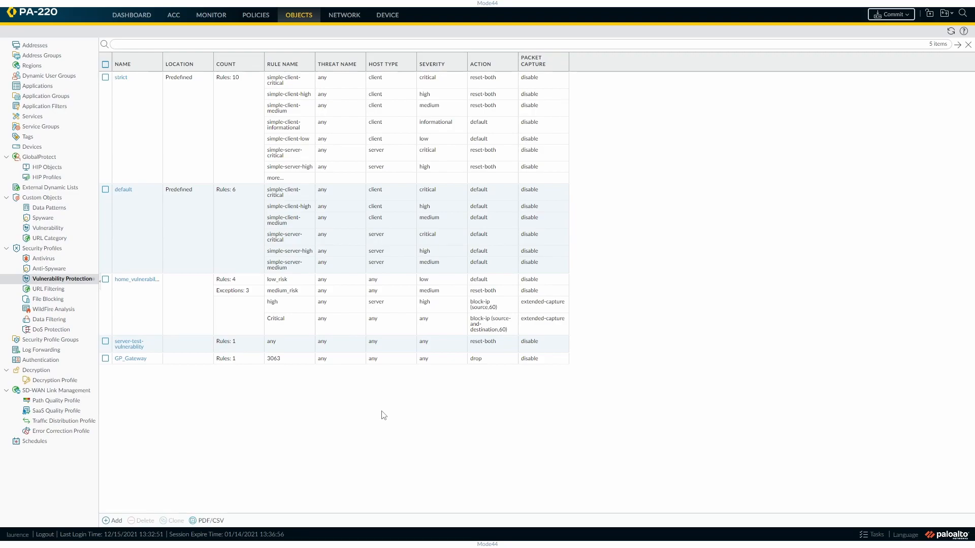
mouse_move(384, 385)
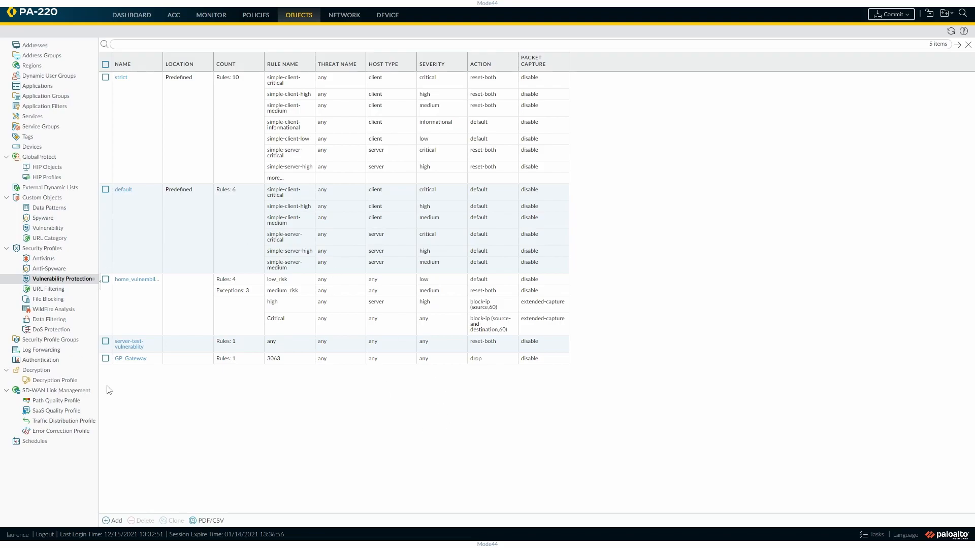
click(105, 279)
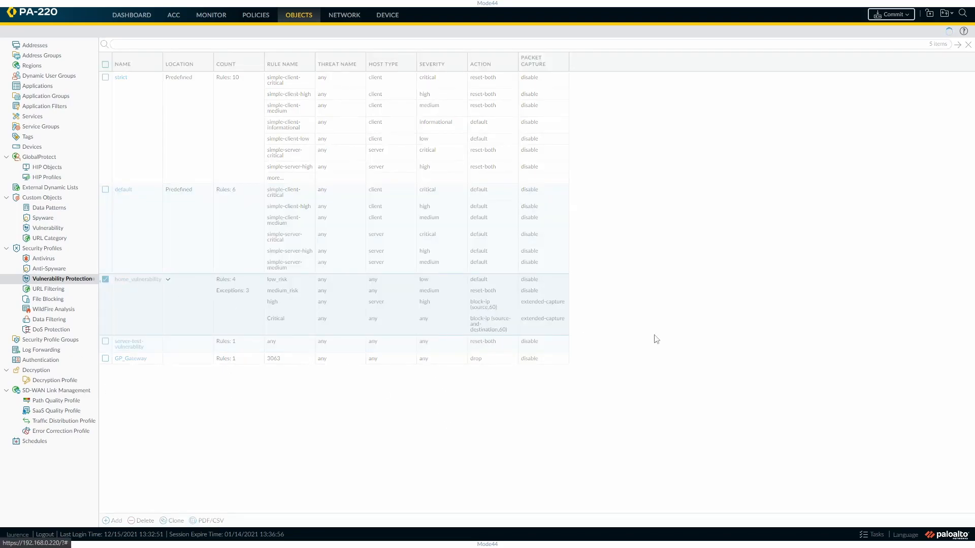
- Open home_vulnerability, browse its Exceptions list, then return to its four Rules
click(138, 279)
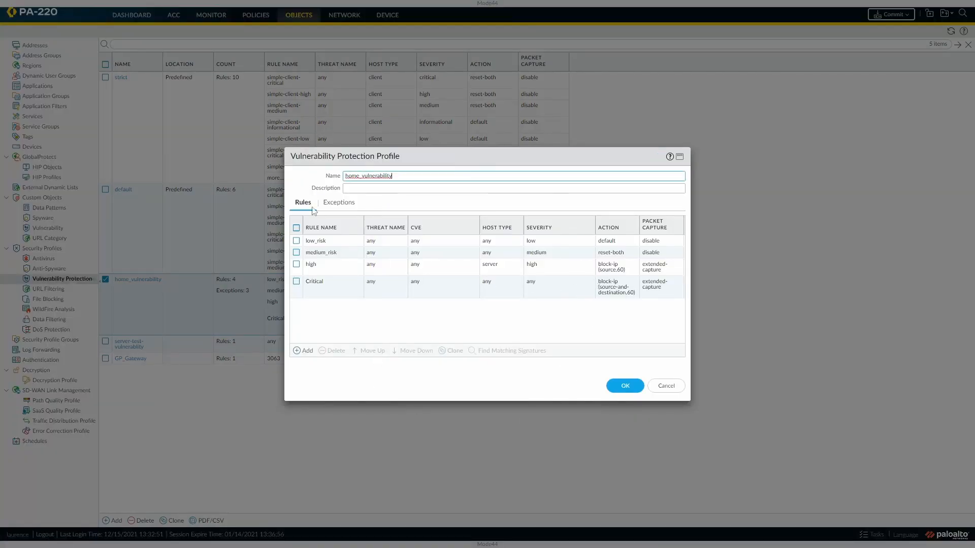
mouse_move(398, 298)
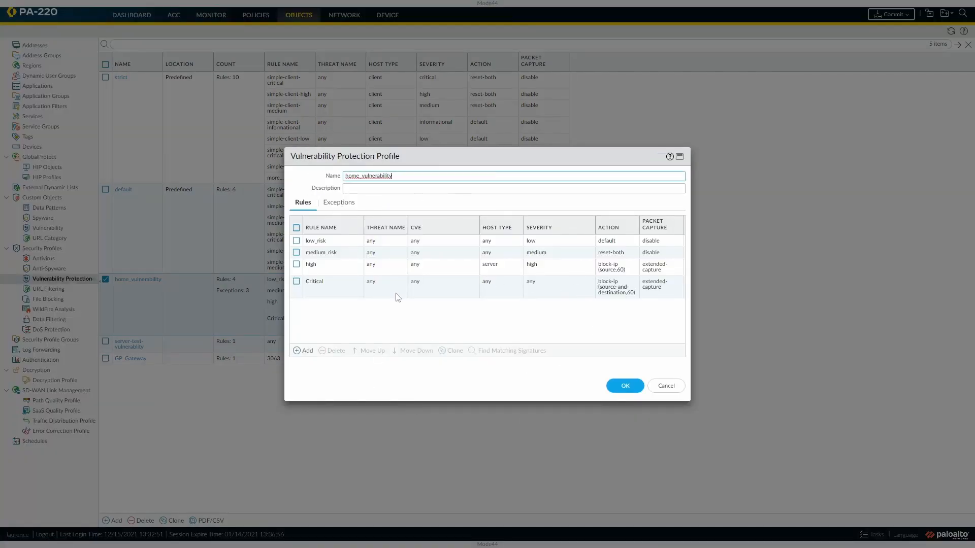
click(338, 202)
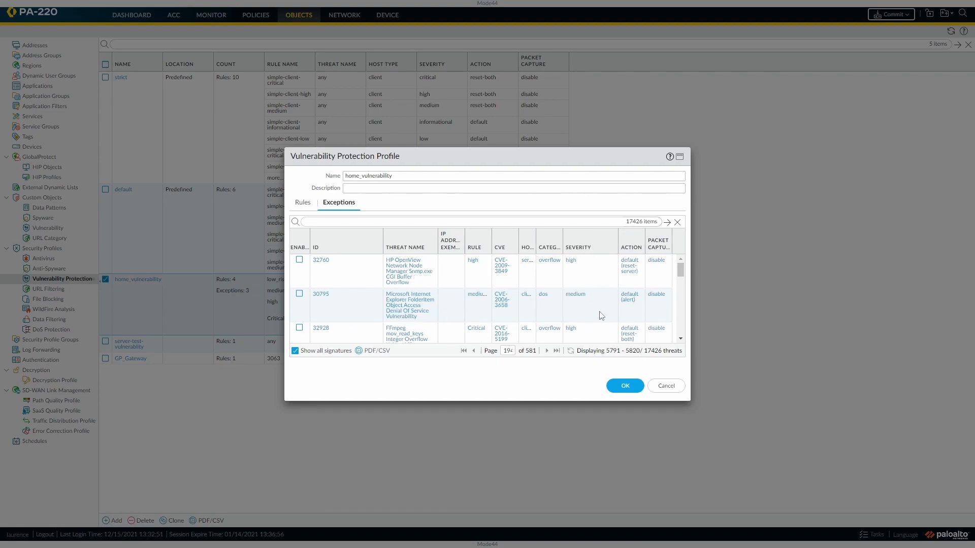
click(302, 203)
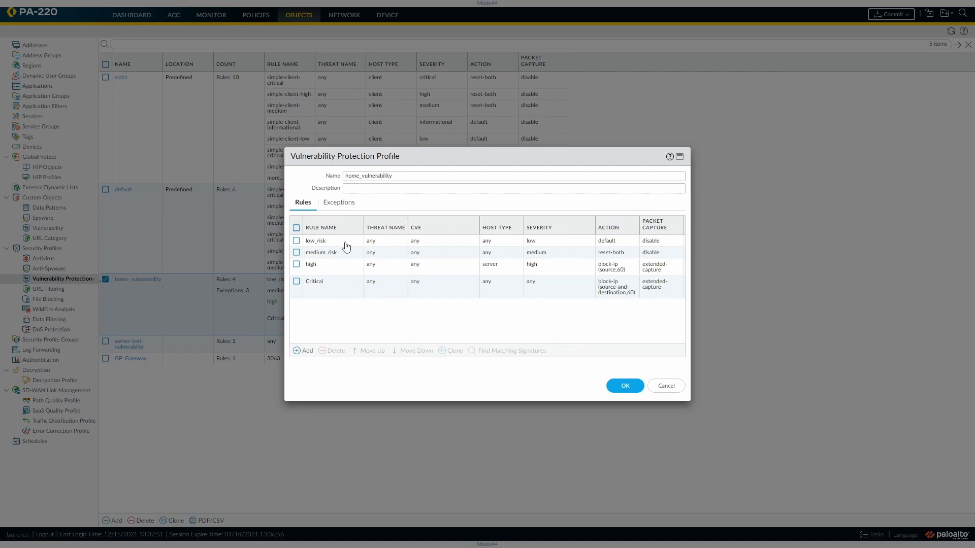
mouse_move(530, 315)
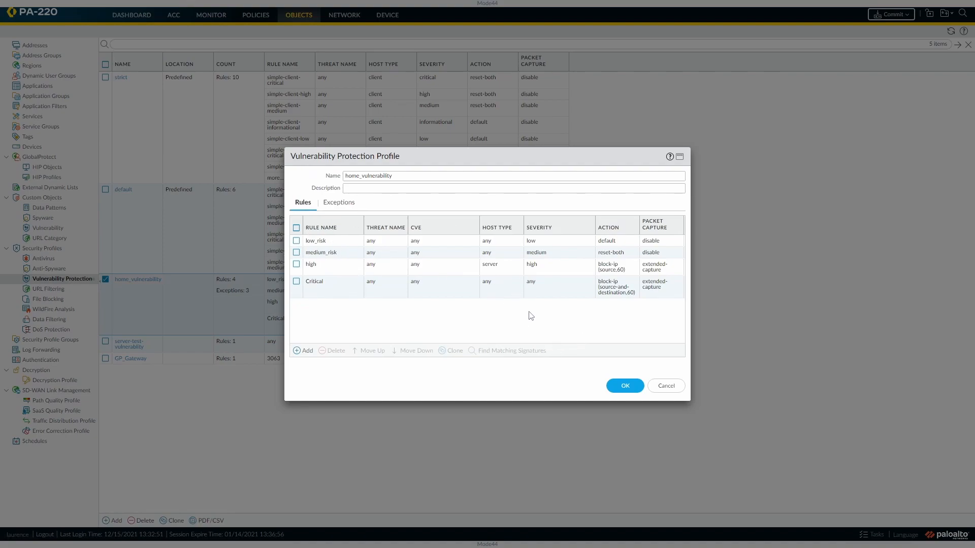
mouse_move(310, 301)
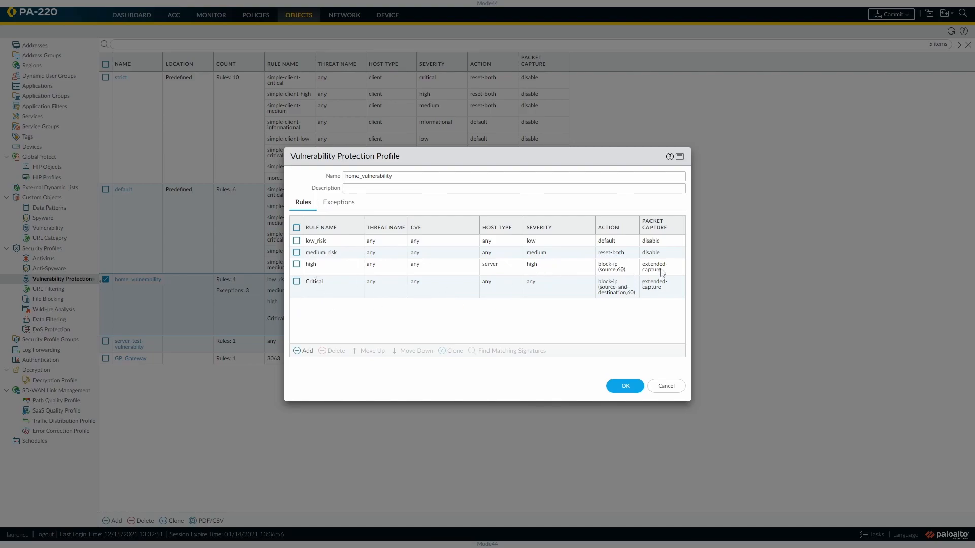
mouse_move(607, 295)
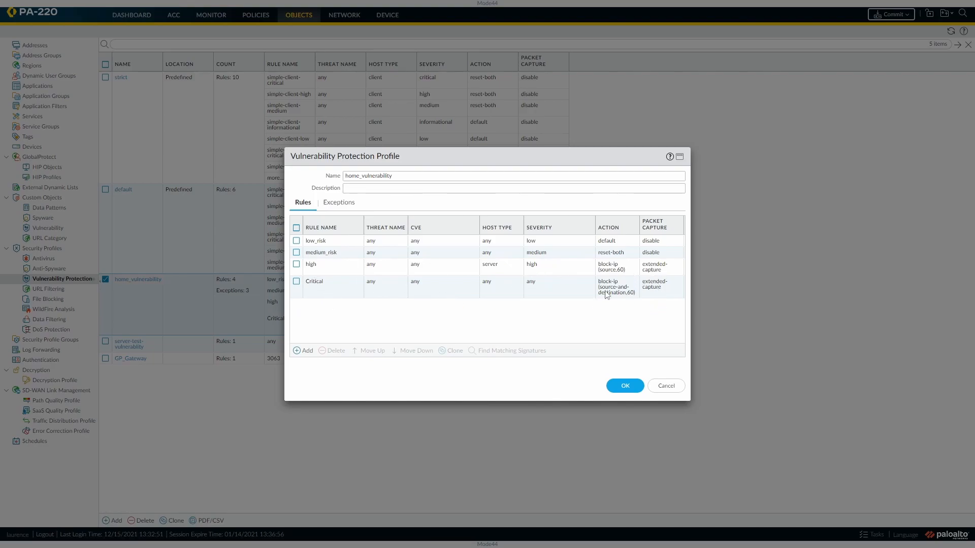
mouse_move(498, 323)
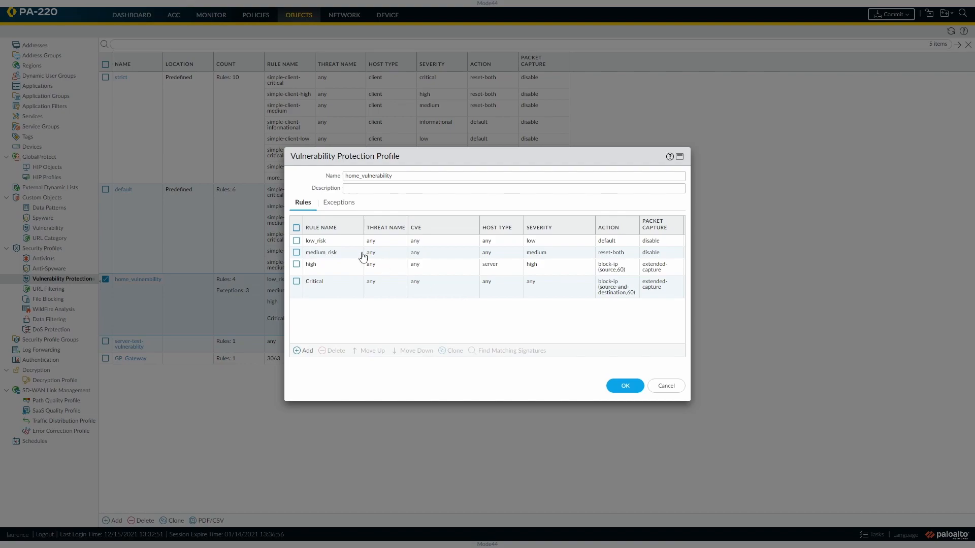
- Search the home_vulnerability Exceptions for threat ID 91991 with Show all signatures enabled
click(340, 202)
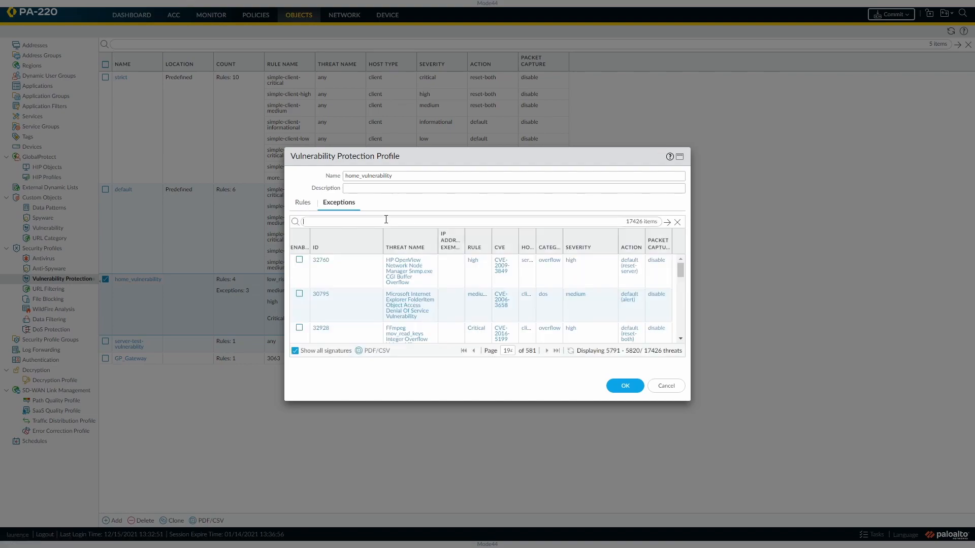
text(91991)
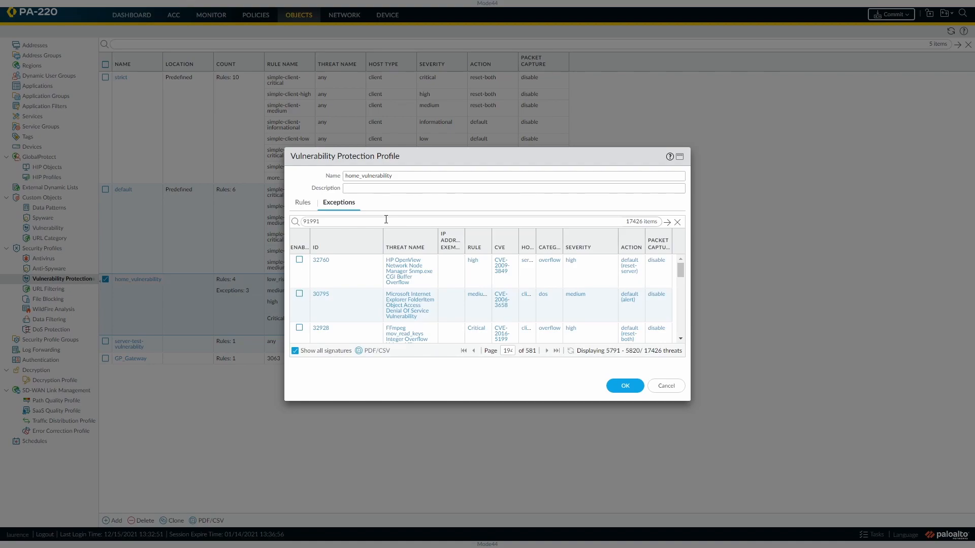
click(666, 223)
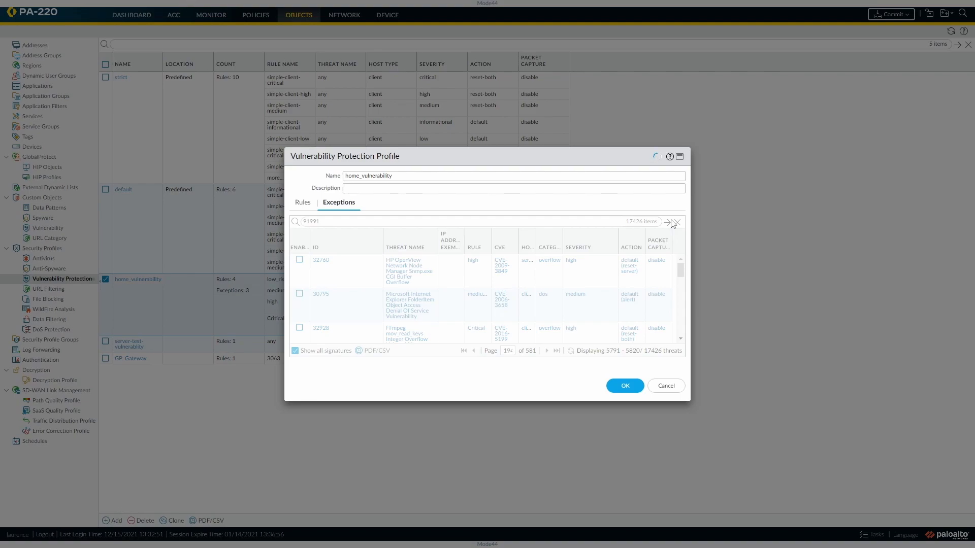
click(666, 223)
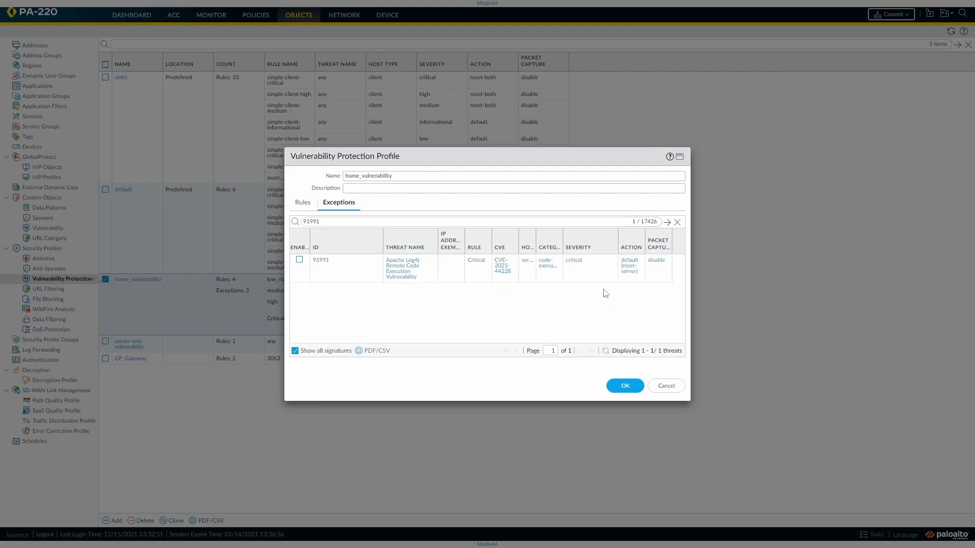
mouse_move(395, 318)
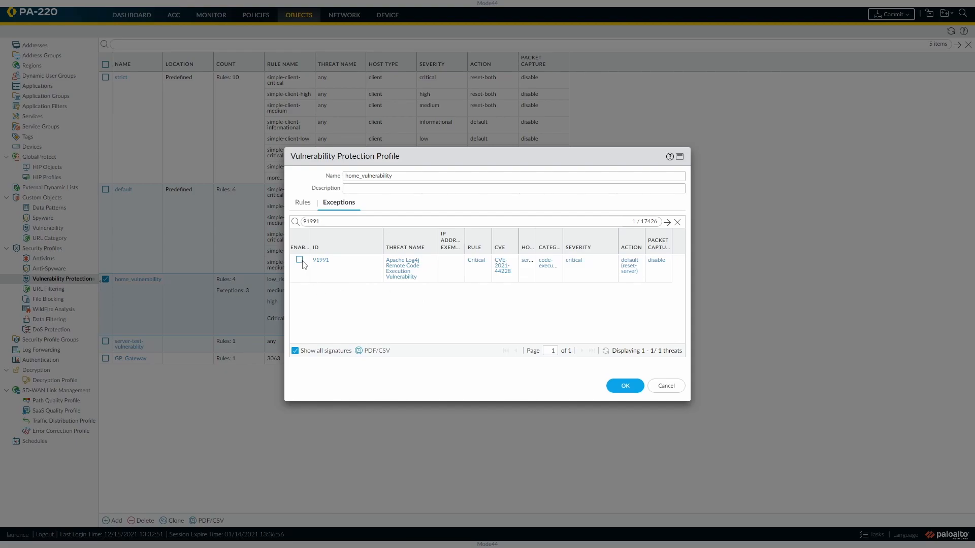
- Enable exception 91991 with action Block IP, duration 3600 seconds, tracked by IP source
click(299, 258)
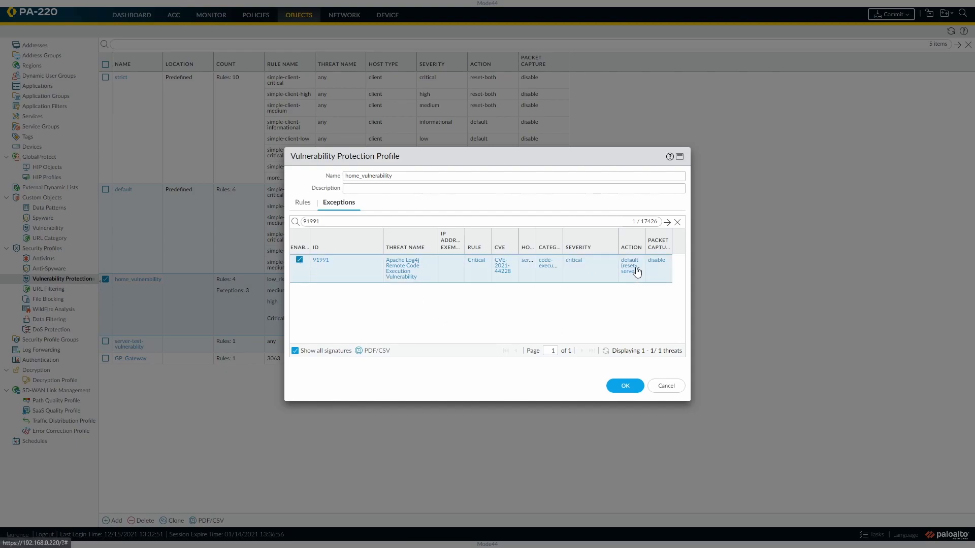
mouse_move(636, 273)
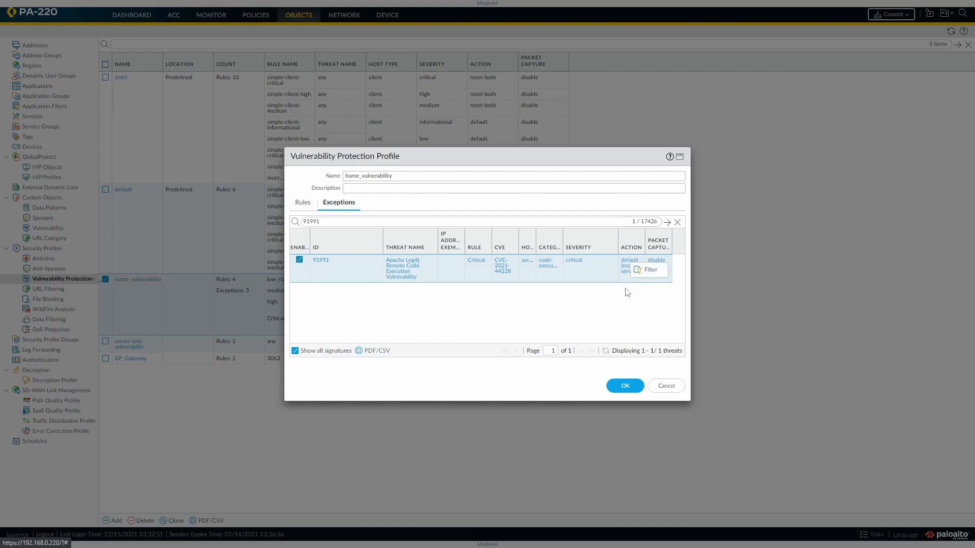
click(628, 263)
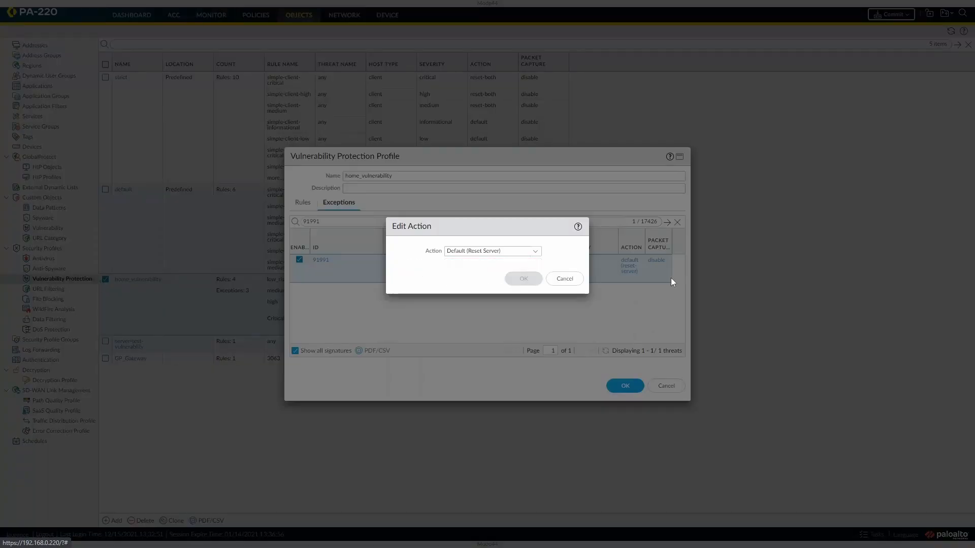
click(491, 251)
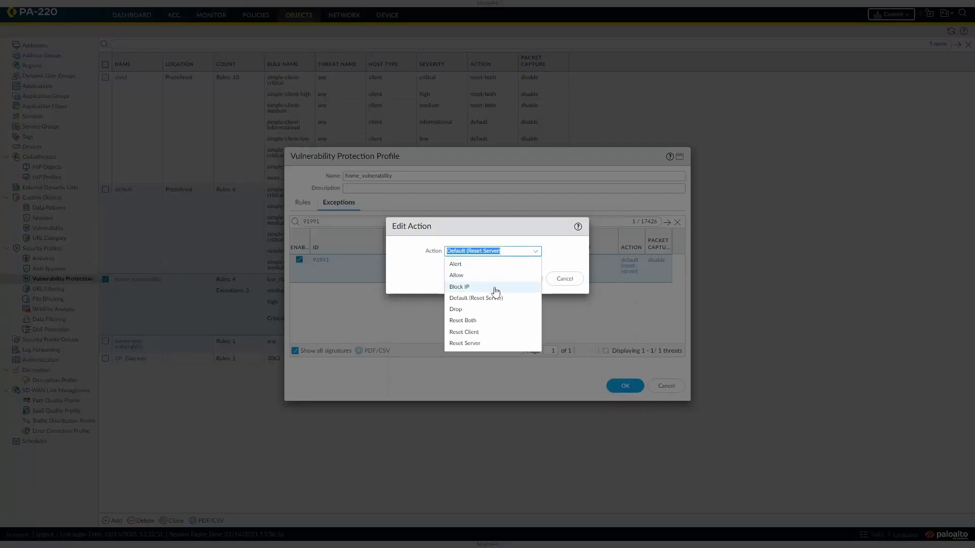
mouse_move(503, 309)
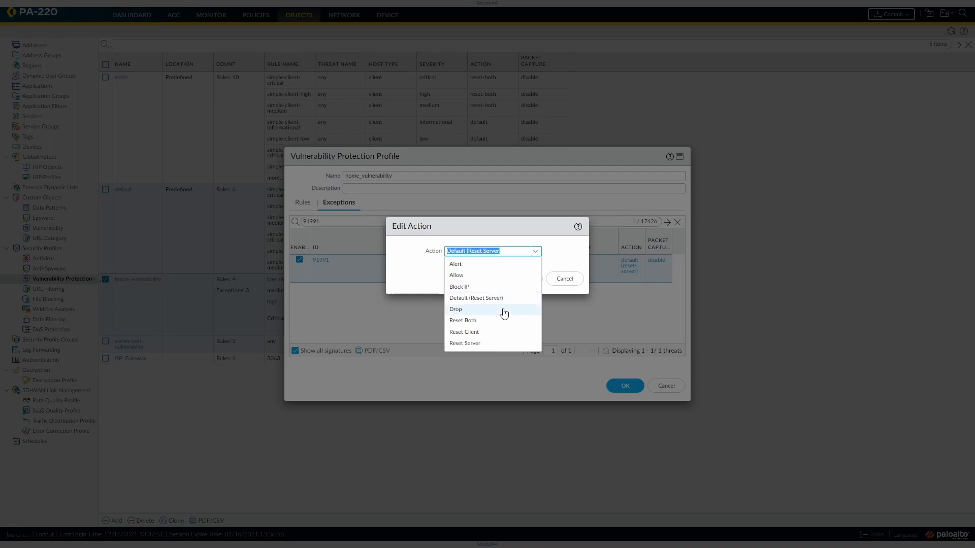
mouse_move(478, 316)
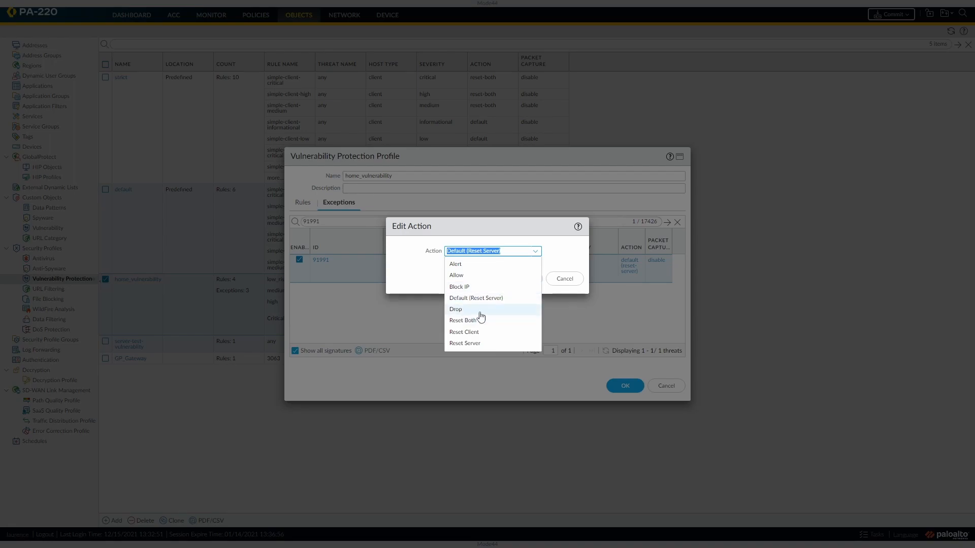
mouse_move(500, 343)
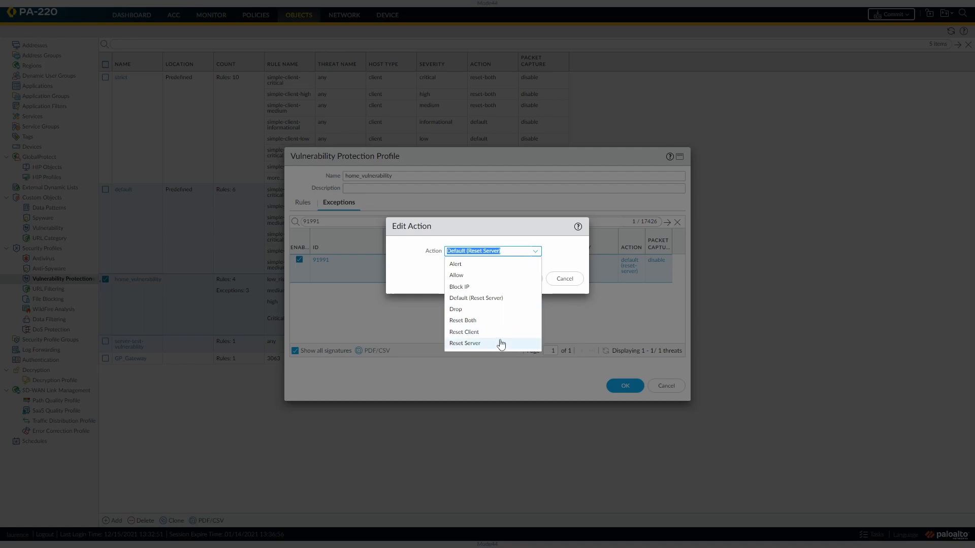
mouse_move(469, 331)
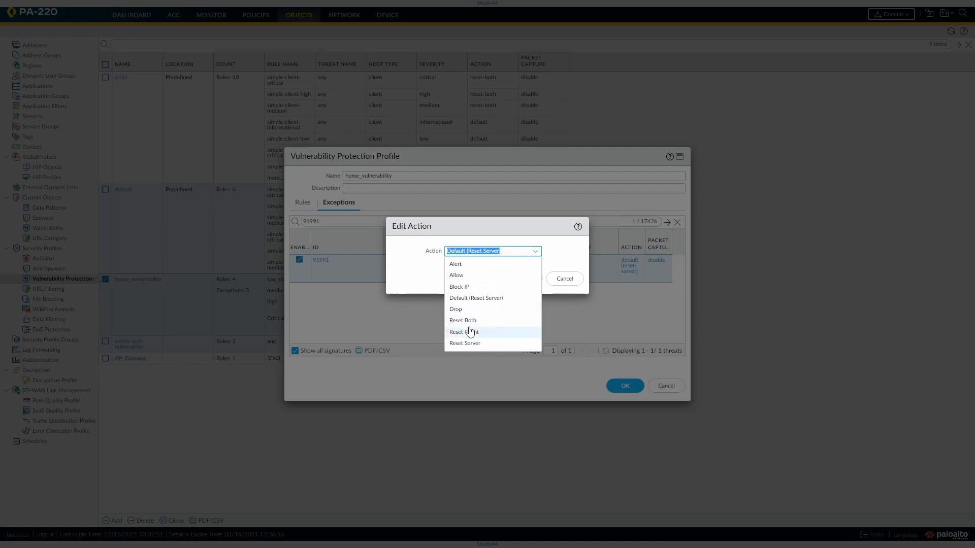
mouse_move(492, 297)
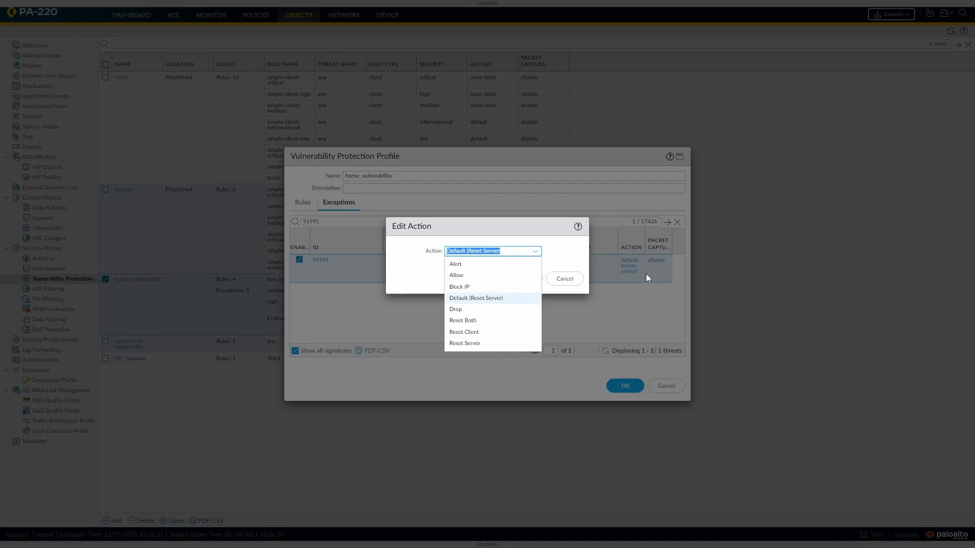
mouse_move(464, 331)
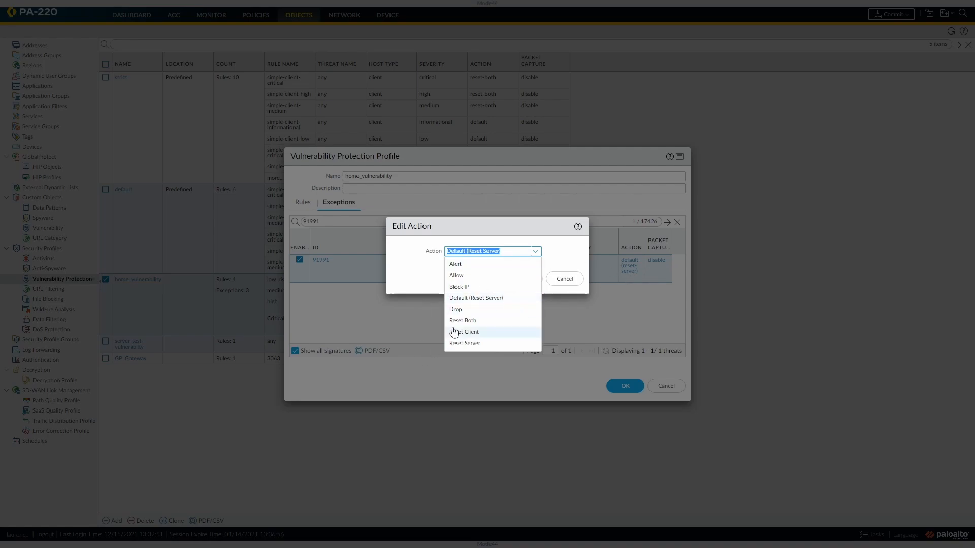
click(459, 287)
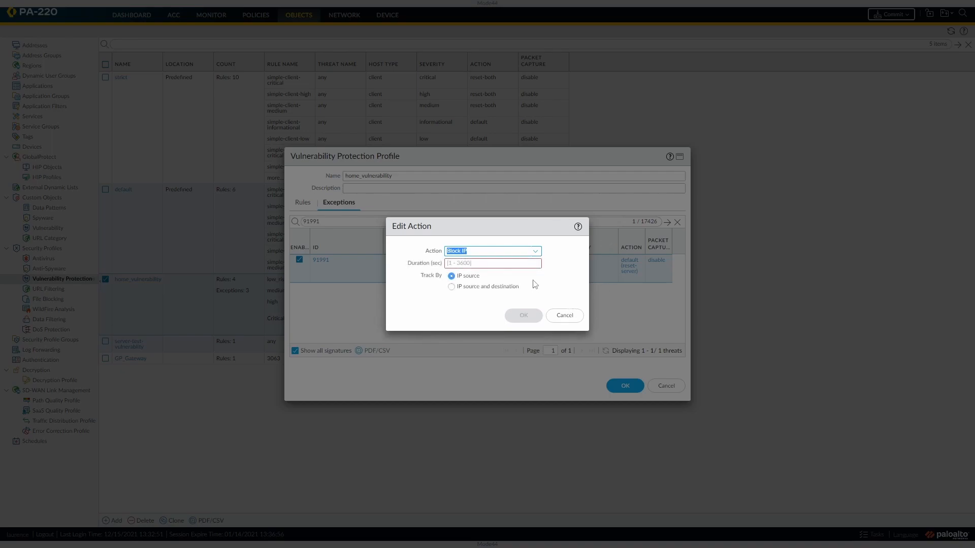
click(494, 262)
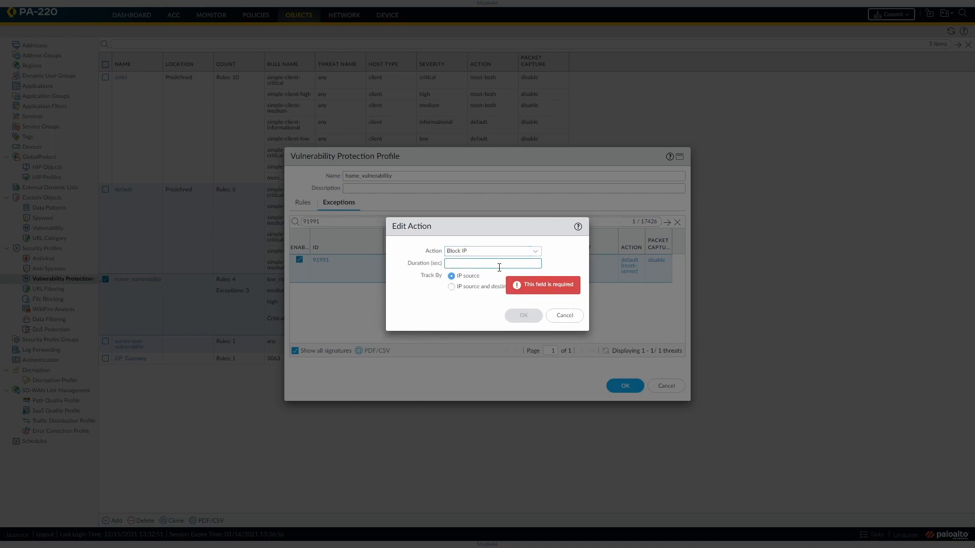
text(3600)
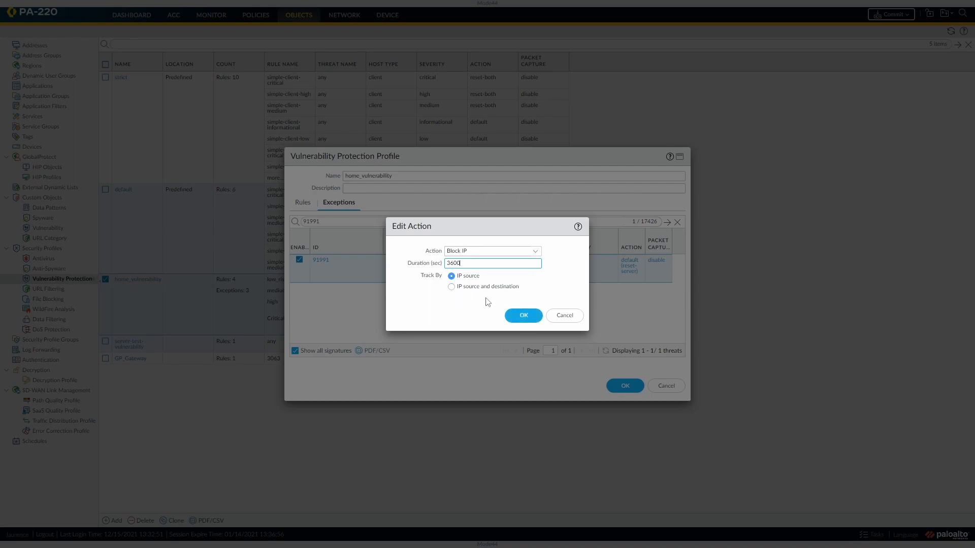
mouse_move(478, 305)
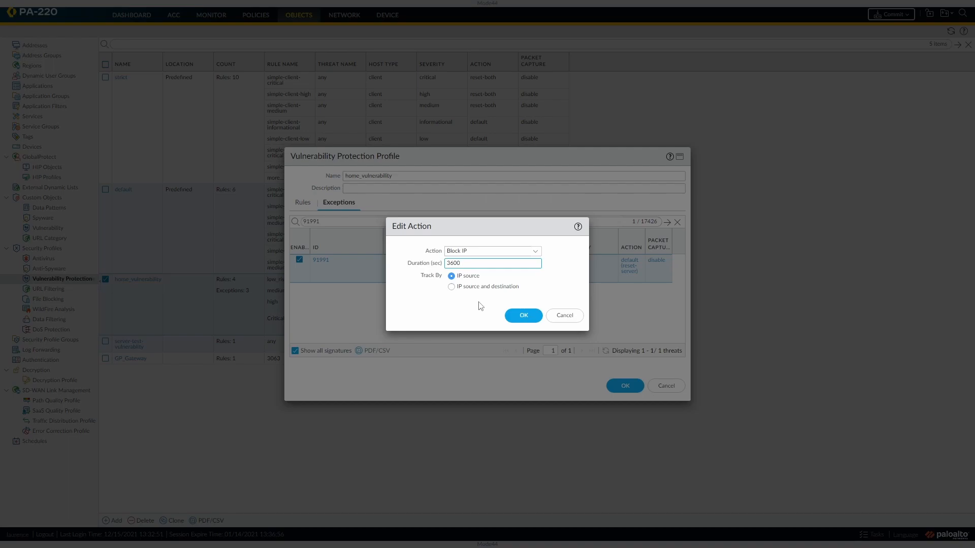
mouse_move(471, 296)
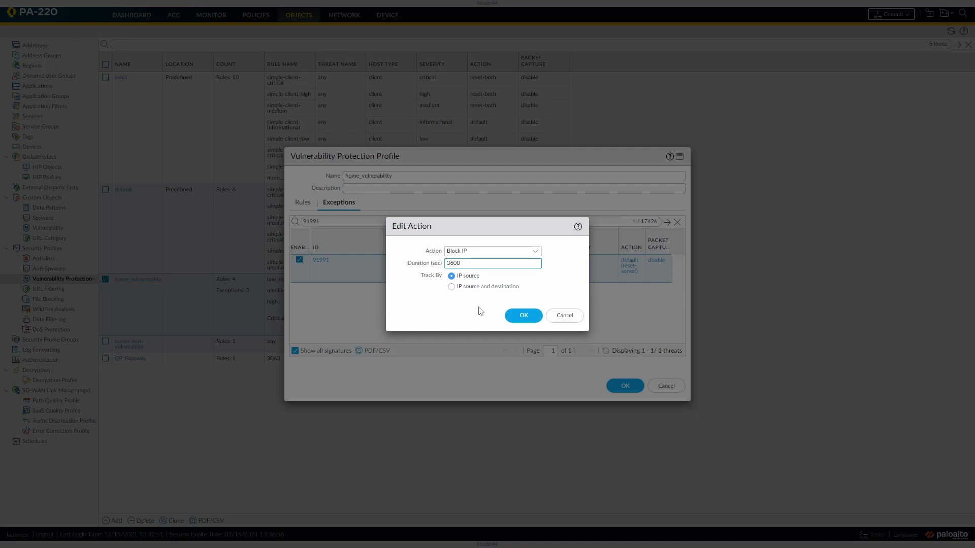
mouse_move(475, 309)
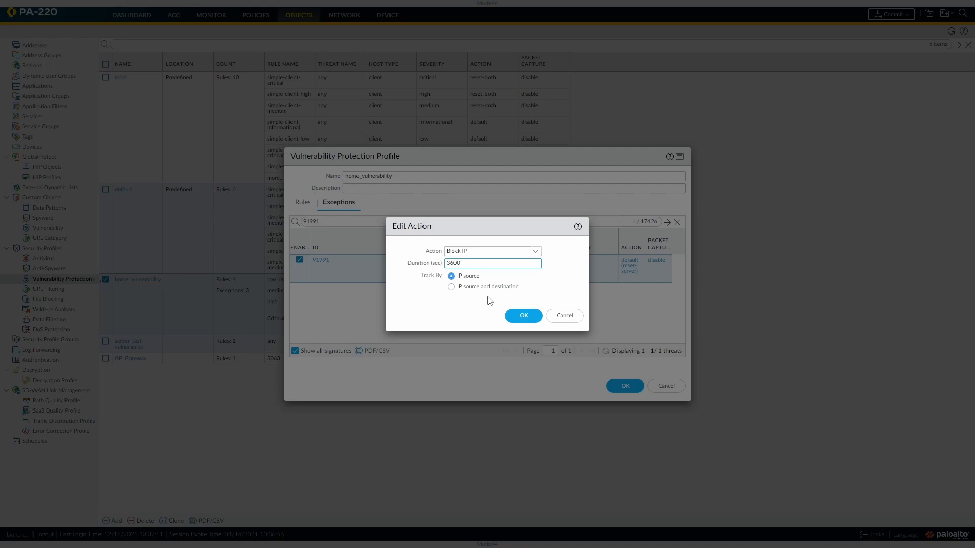
click(522, 315)
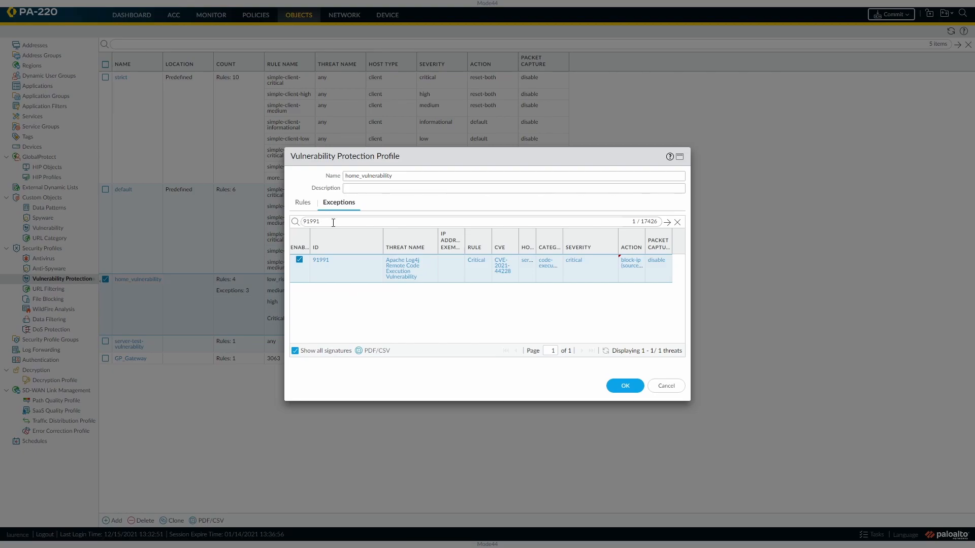
- Search 91994 and enable its exception with action Block IP for 3600 seconds
key(Backspace)
text(4)
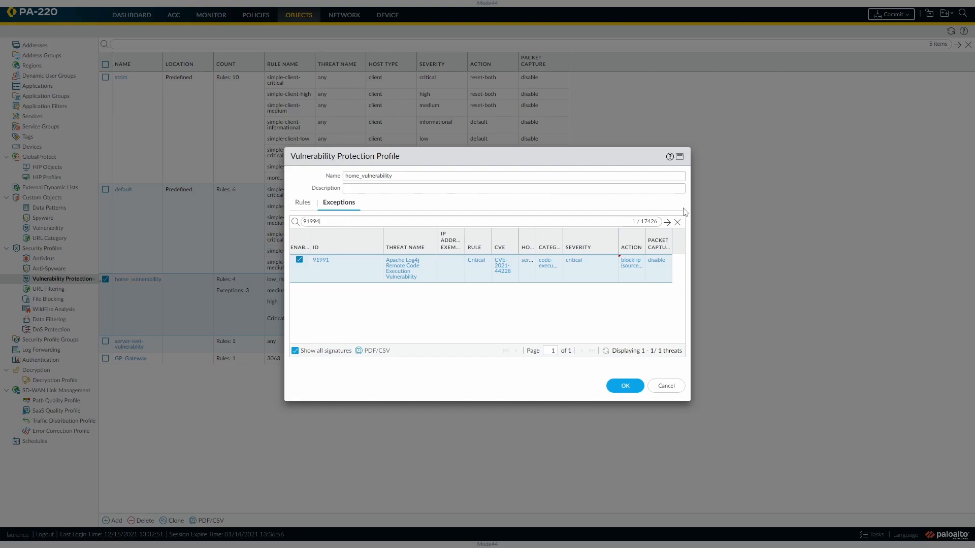
click(666, 222)
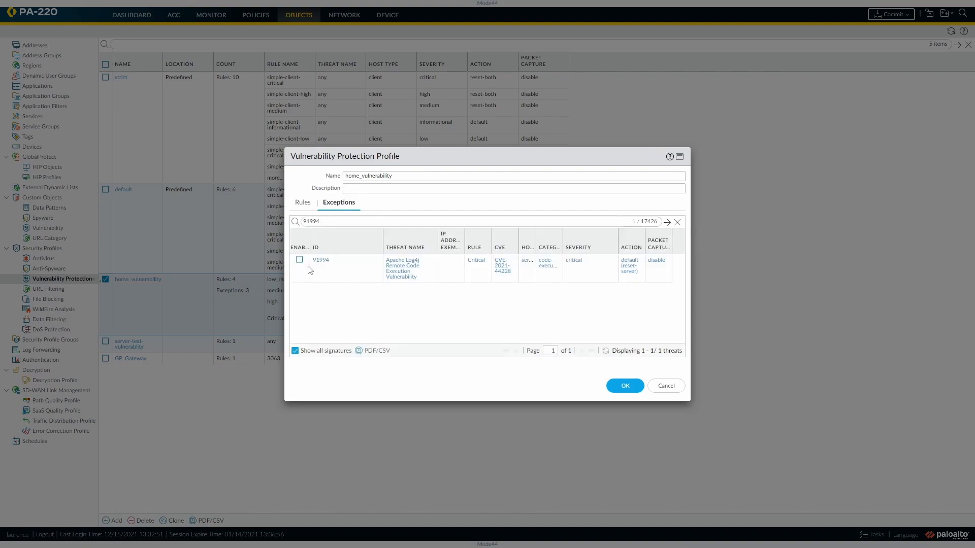
click(299, 259)
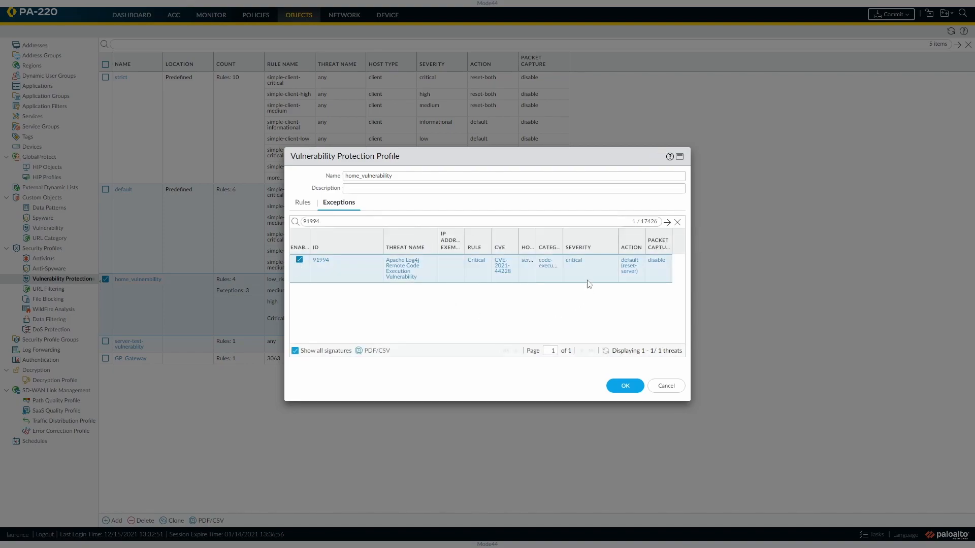
click(627, 259)
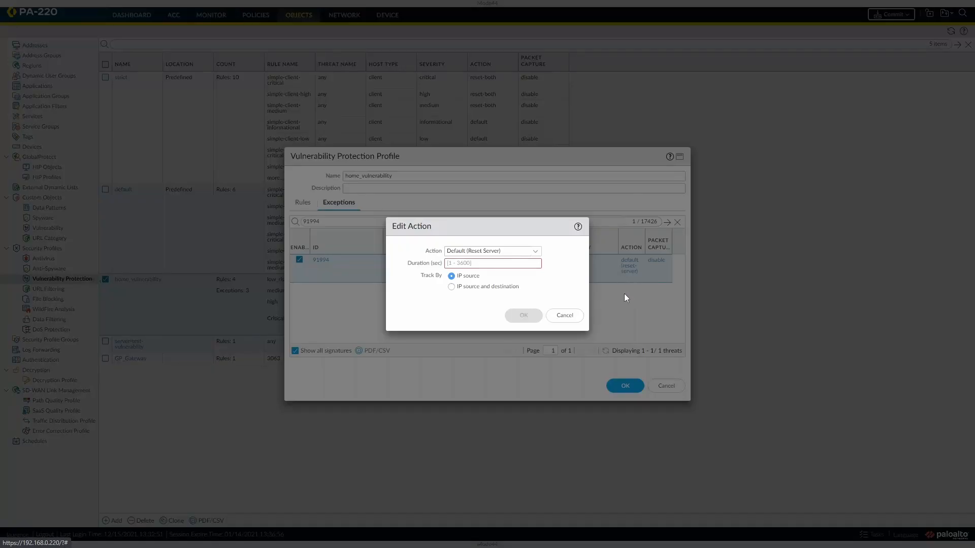
click(492, 251)
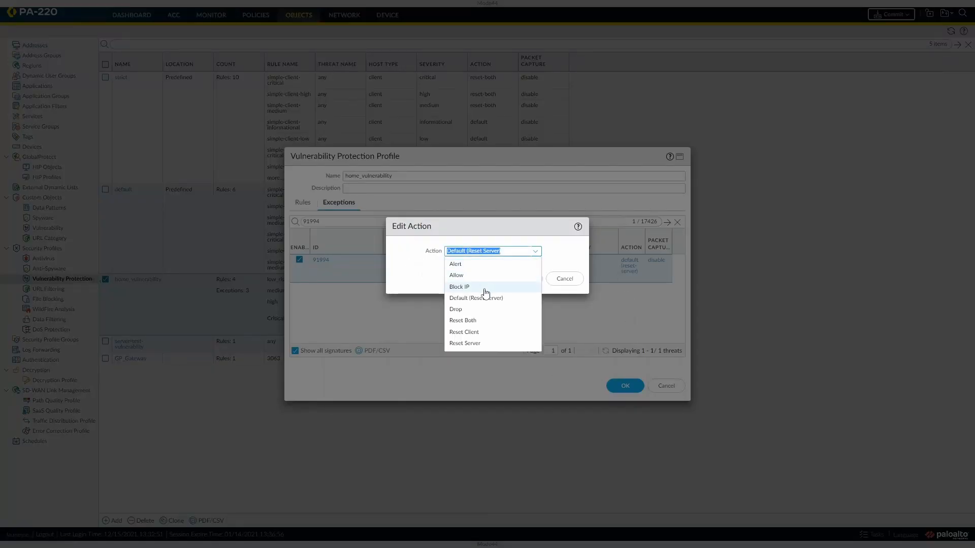
click(459, 286)
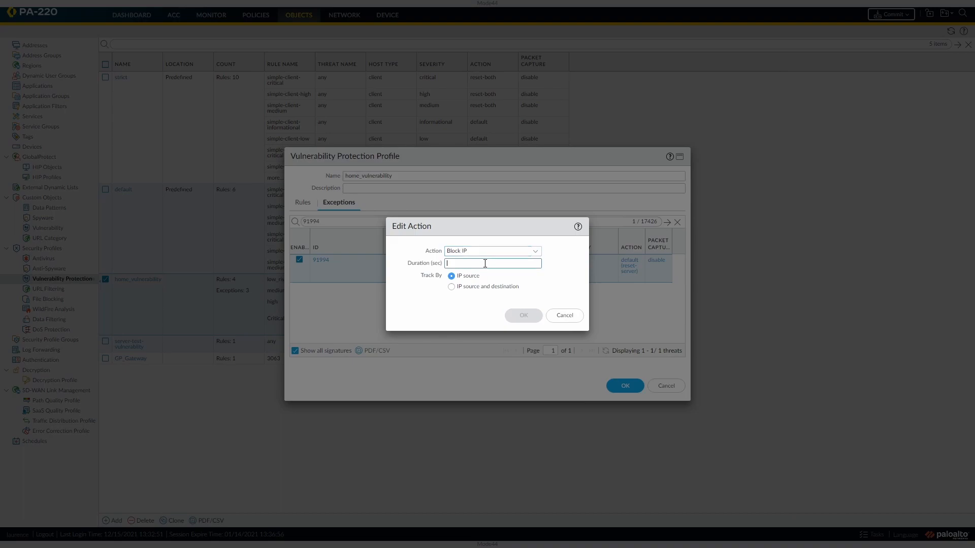
text(3600)
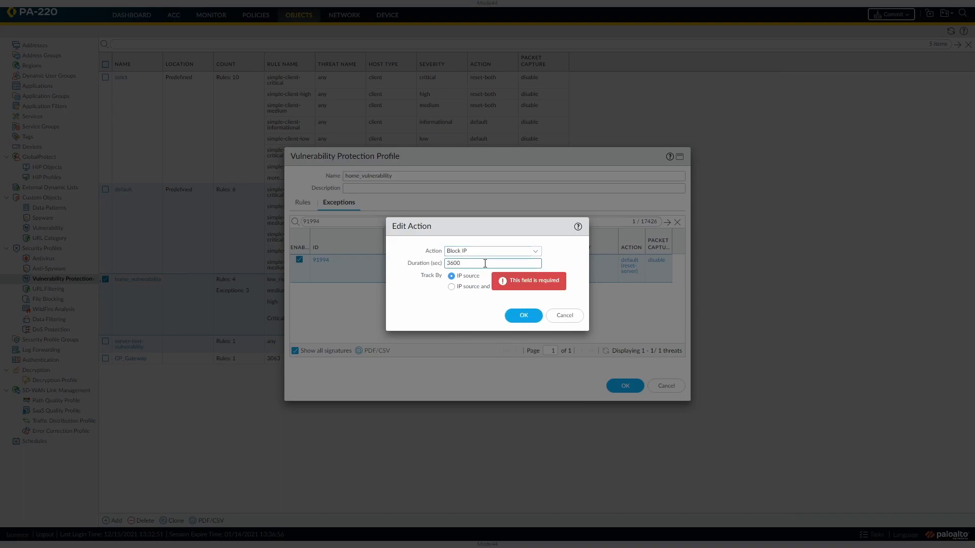
click(564, 315)
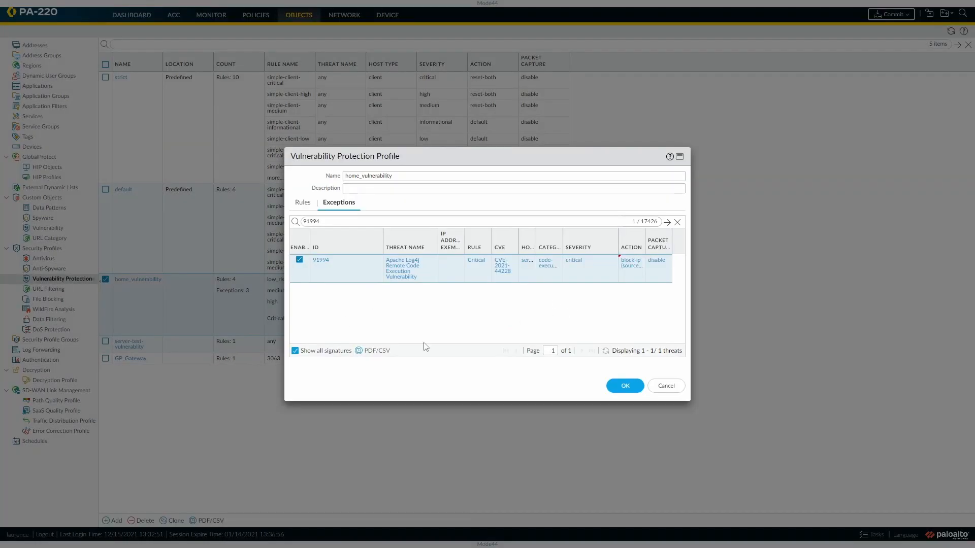
key(Backspace)
text(5)
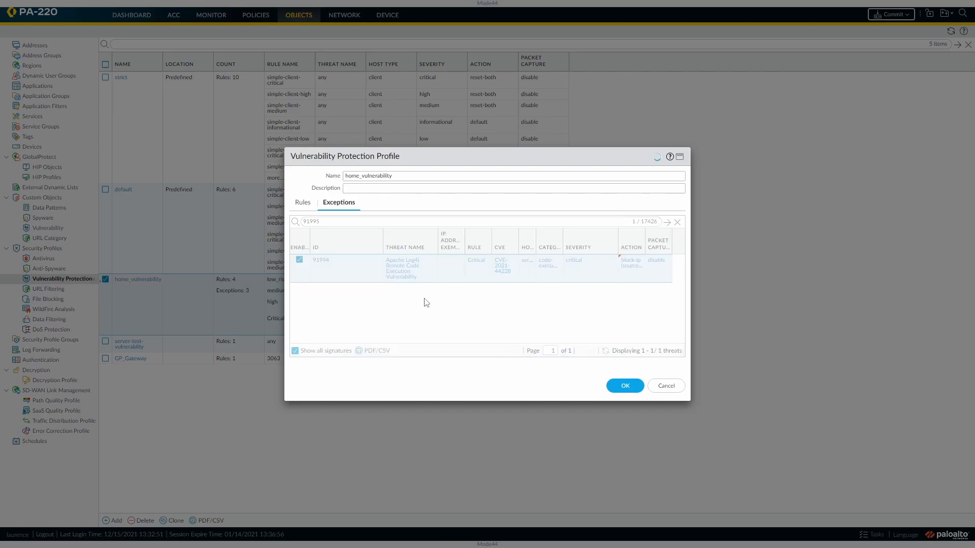
- Enable exception 91995 with action Block IP and its duration filled in
click(666, 222)
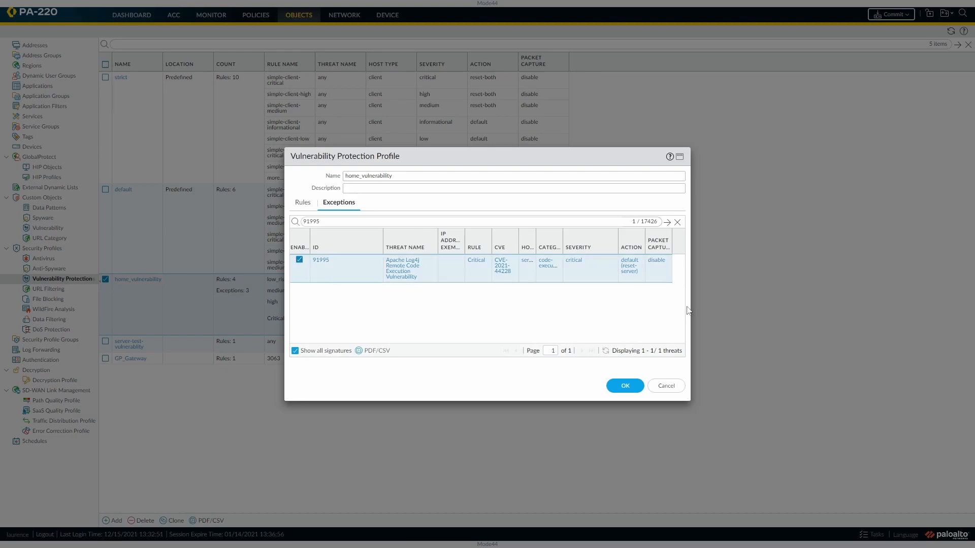
click(628, 259)
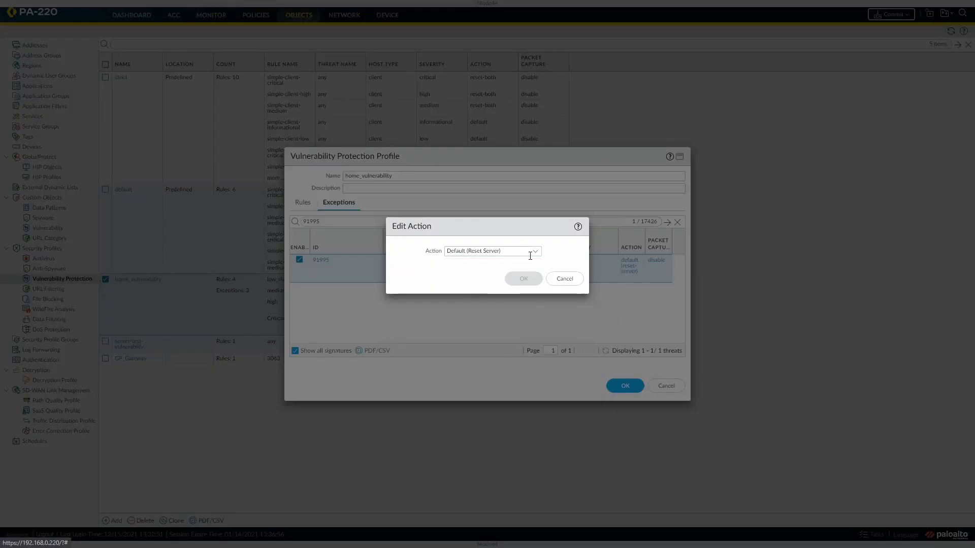
click(491, 251)
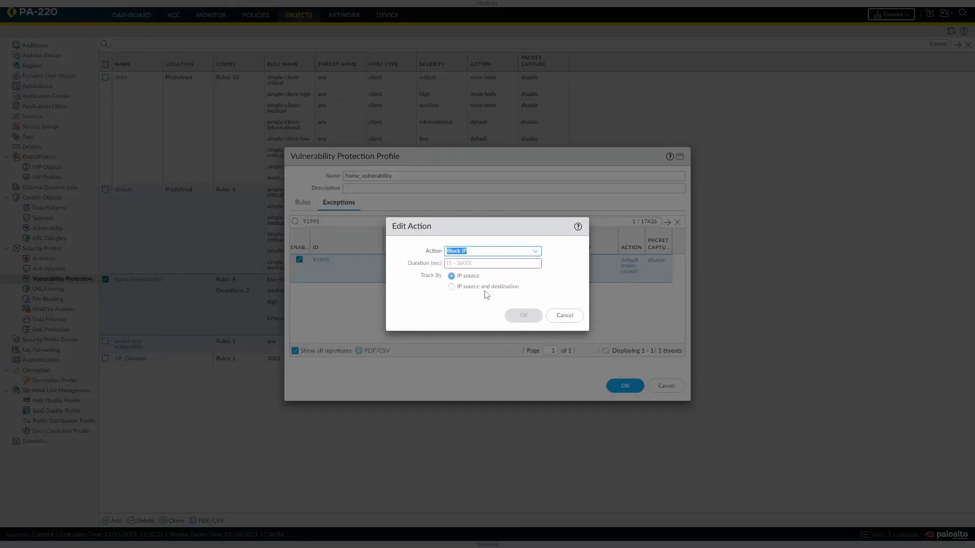
text(360)
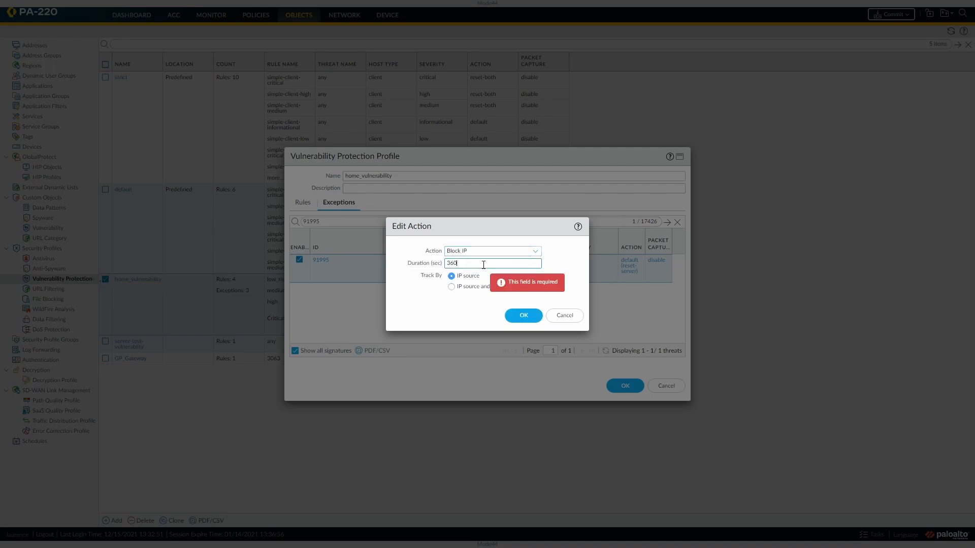
click(521, 315)
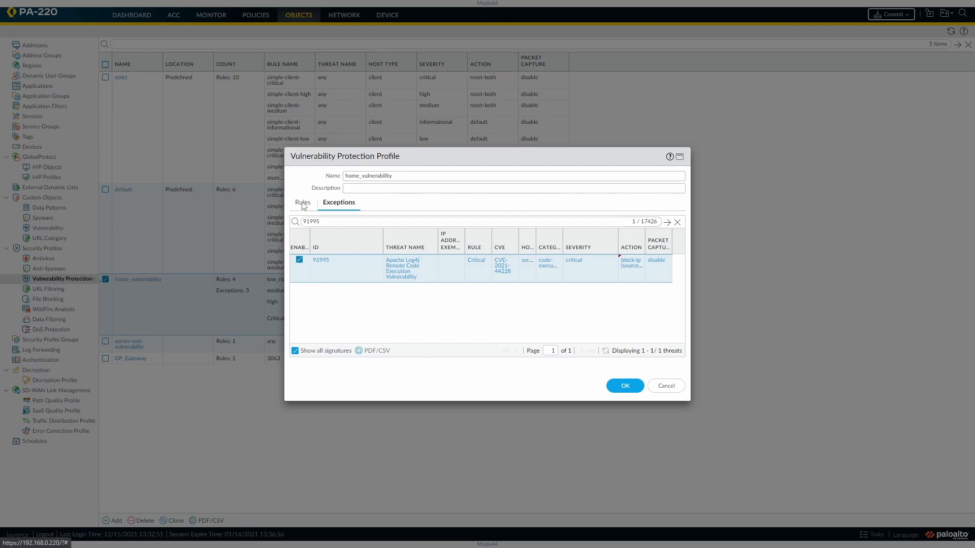
- Save the home_vulnerability profile with OK
click(302, 202)
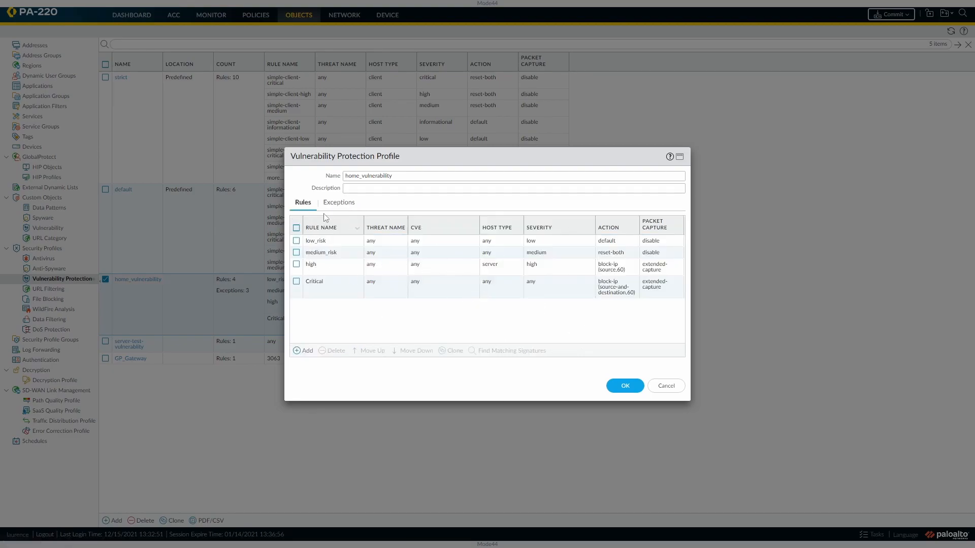
click(339, 202)
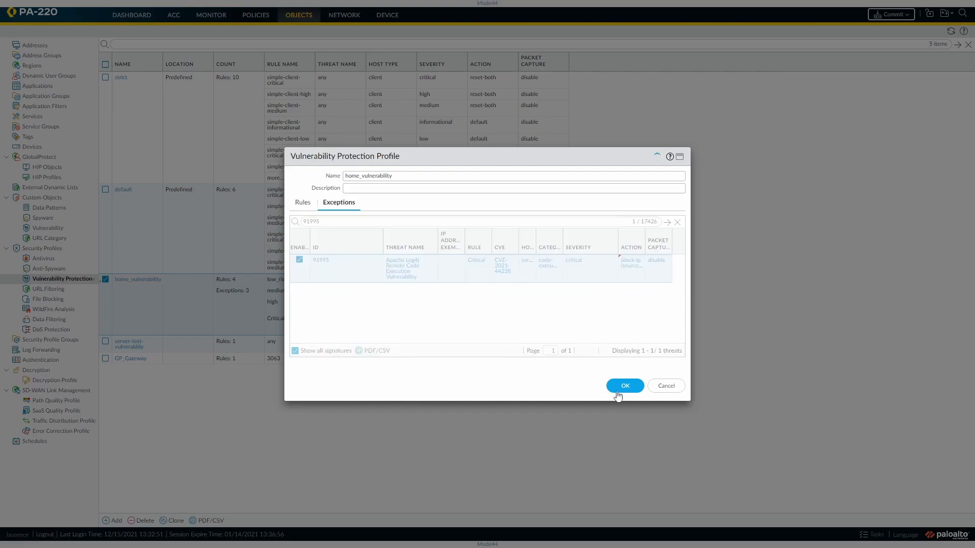
click(624, 386)
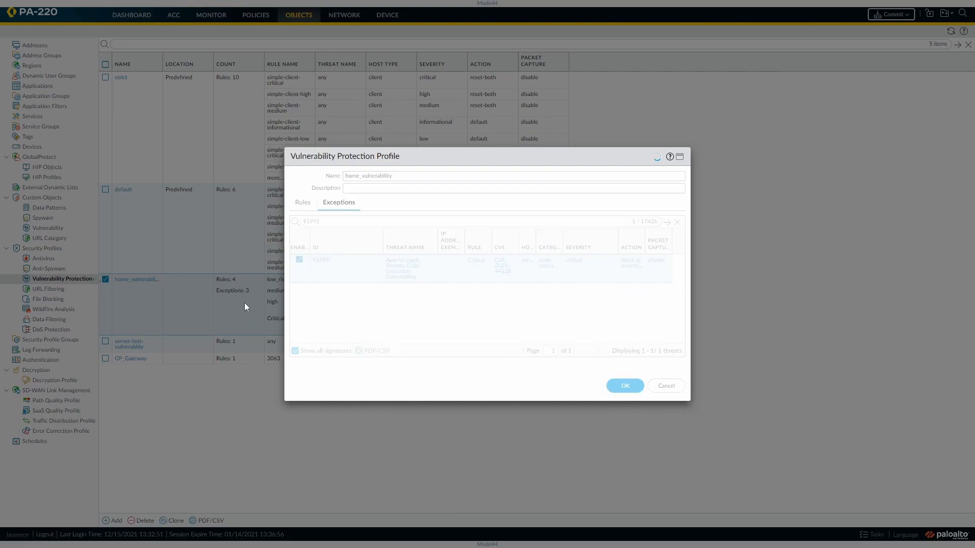
click(625, 386)
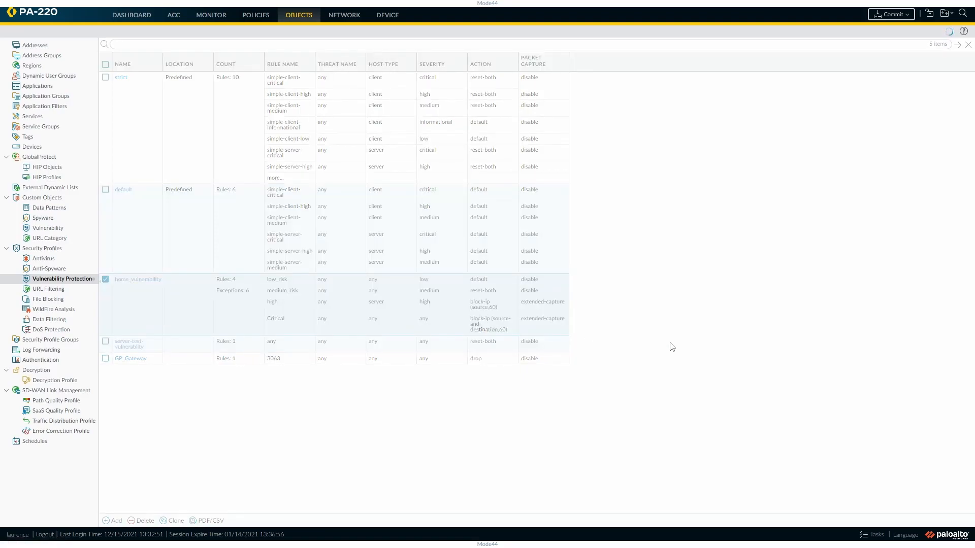
- Reopen home_vulnerability, clear the ID filter to verify six exceptions, and close it with OK
click(137, 279)
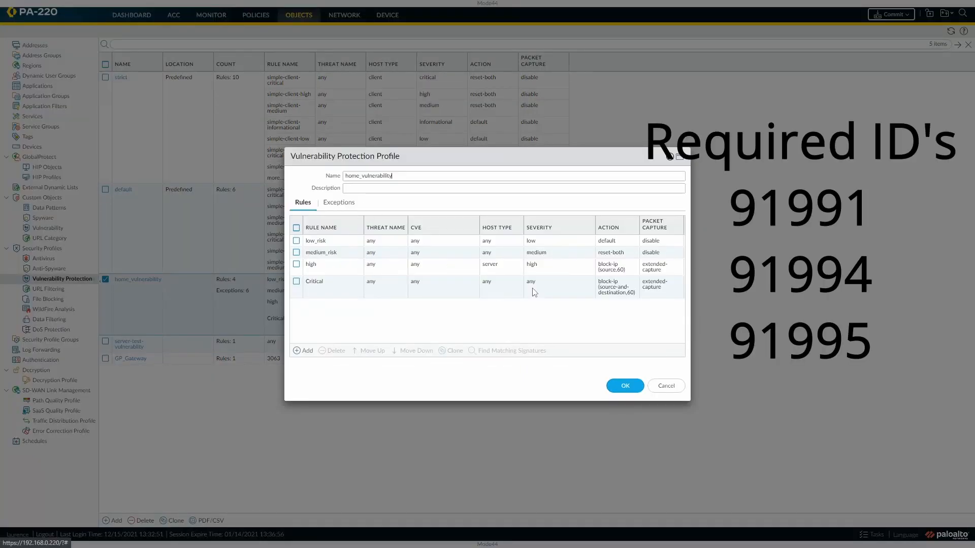
click(339, 202)
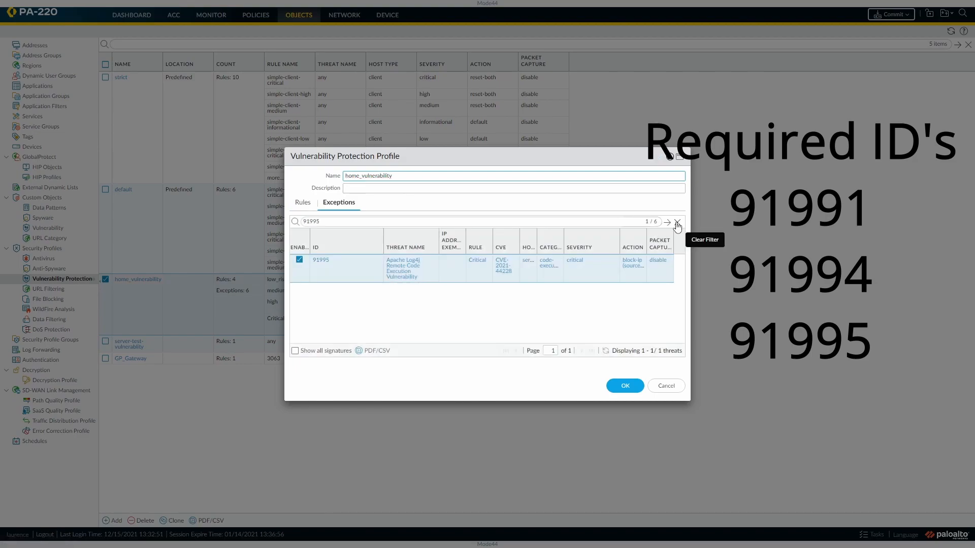
click(677, 223)
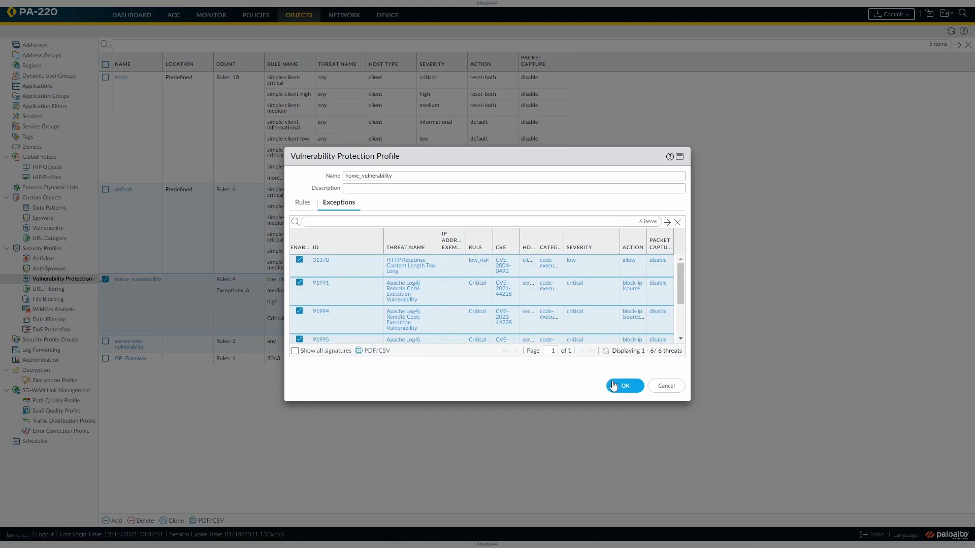
click(625, 386)
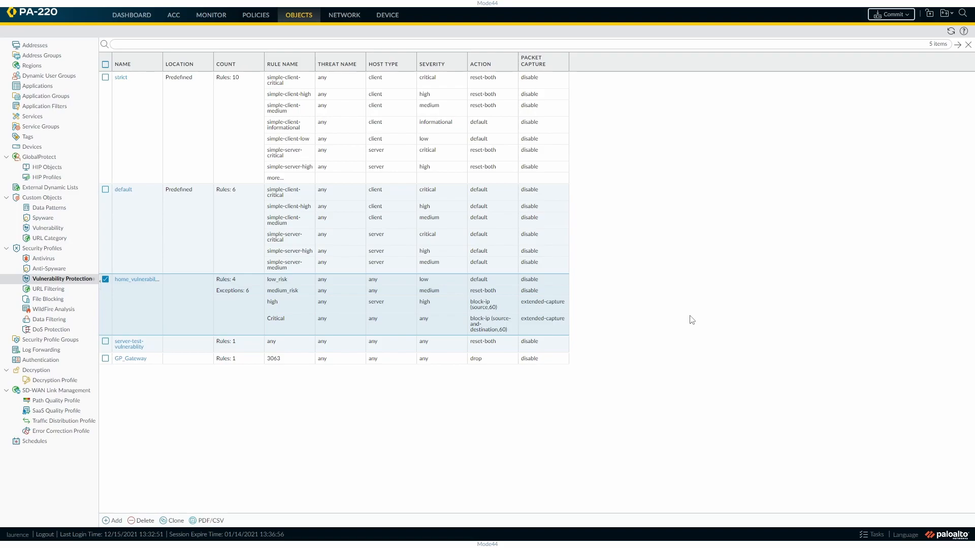
mouse_move(706, 303)
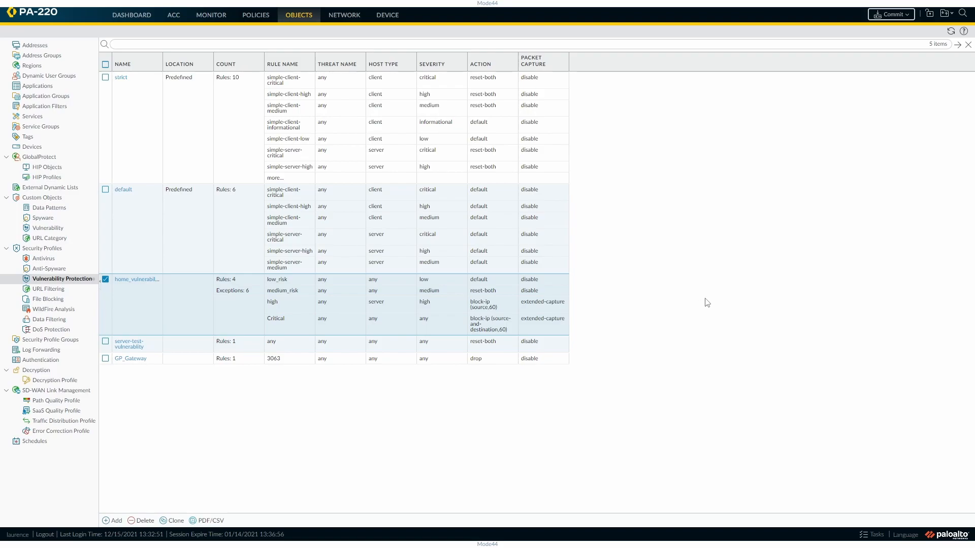
mouse_move(692, 398)
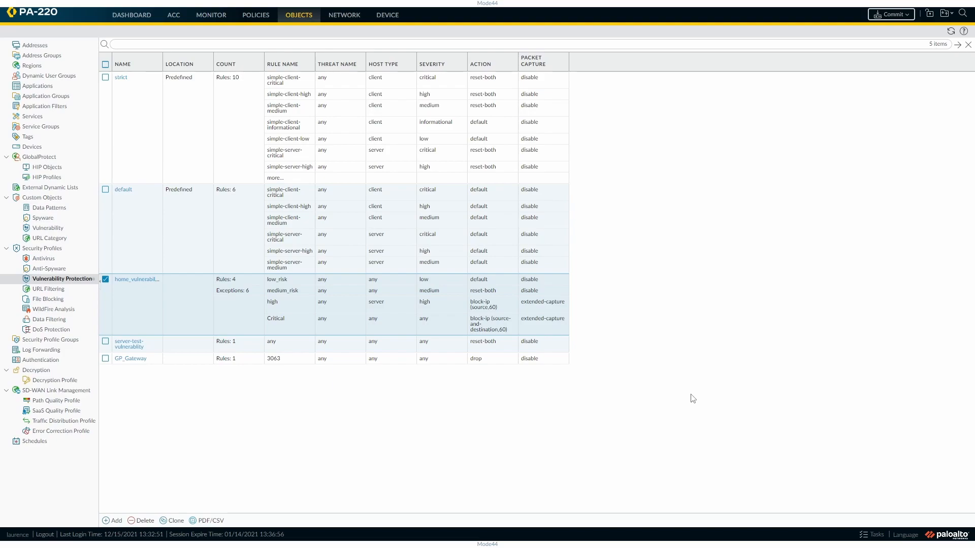
mouse_move(673, 365)
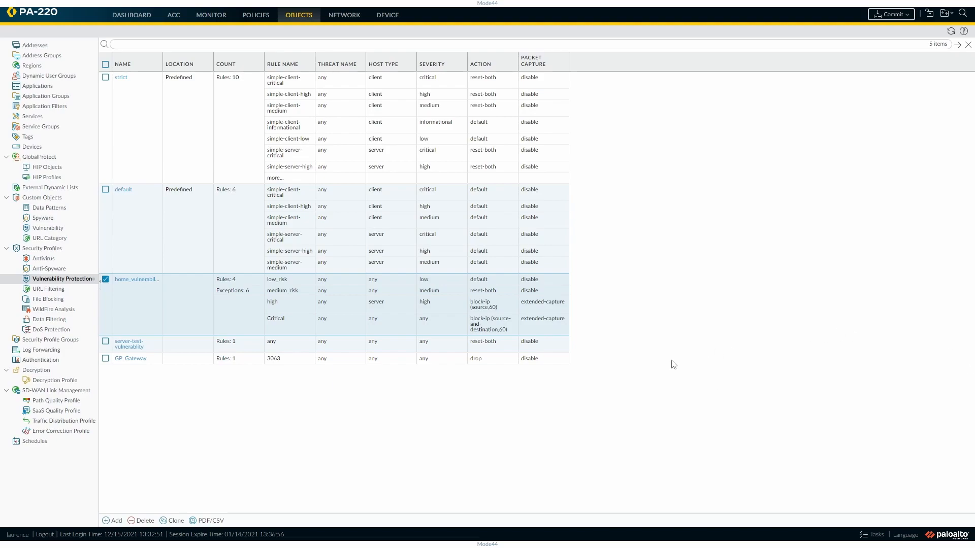
mouse_move(714, 308)
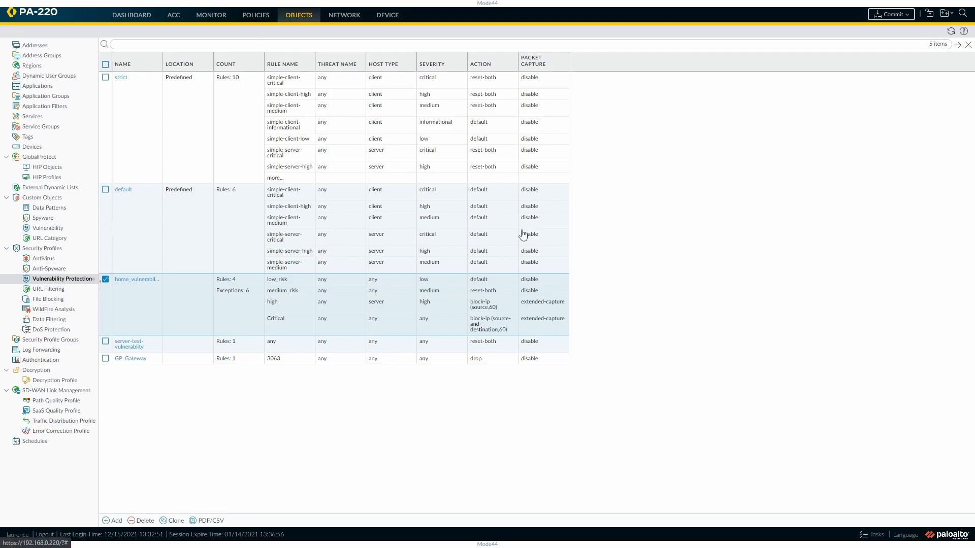
- Go to the Security policy rulebase under Policies
click(254, 14)
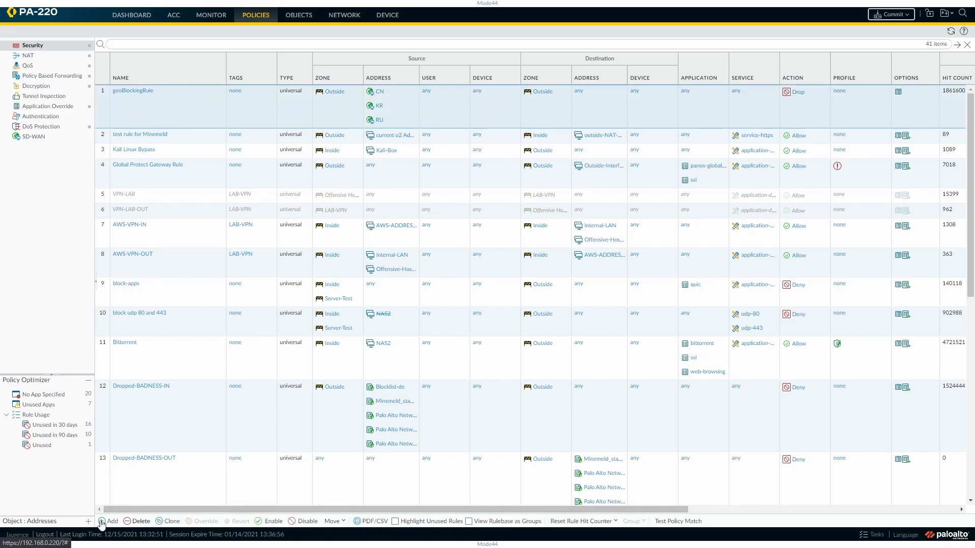
- Name the new rule Log4j Block Rule with a description covering the attack's second-stage call to malicious LDAP
click(111, 521)
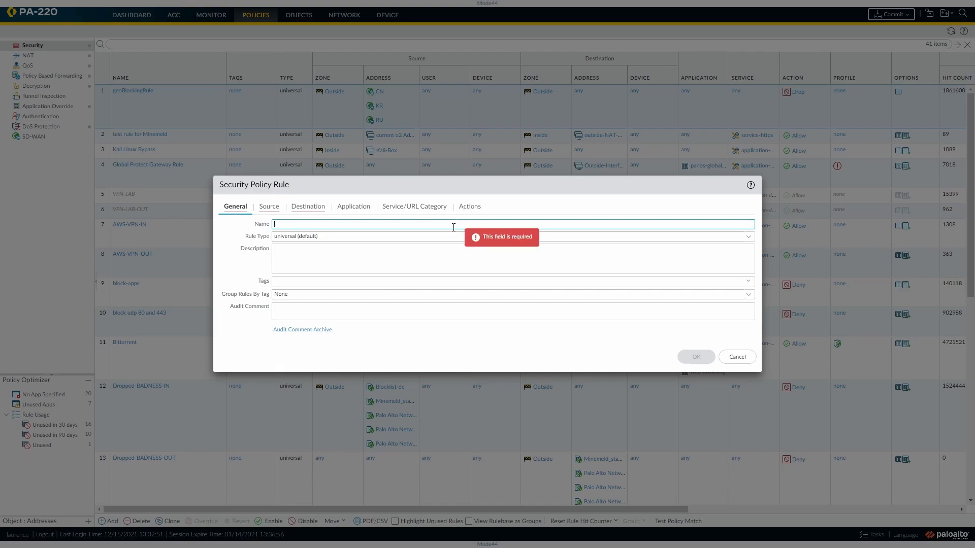
text(Log4j Block Rule)
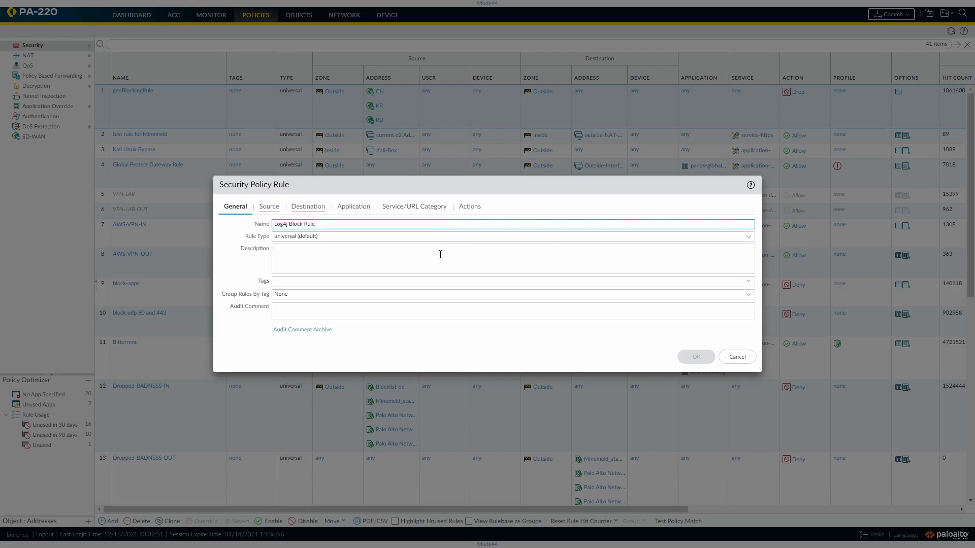
text(Covers the second)
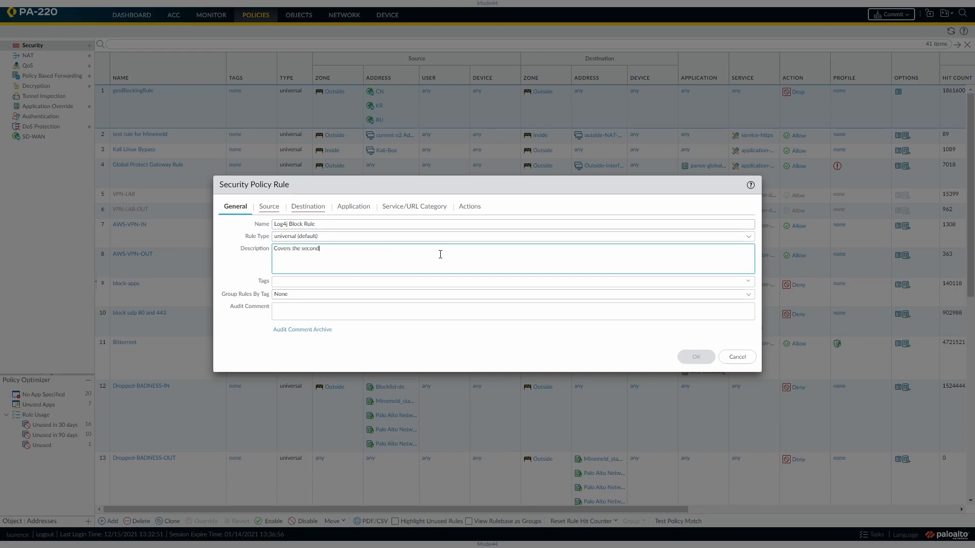
text(stage o)
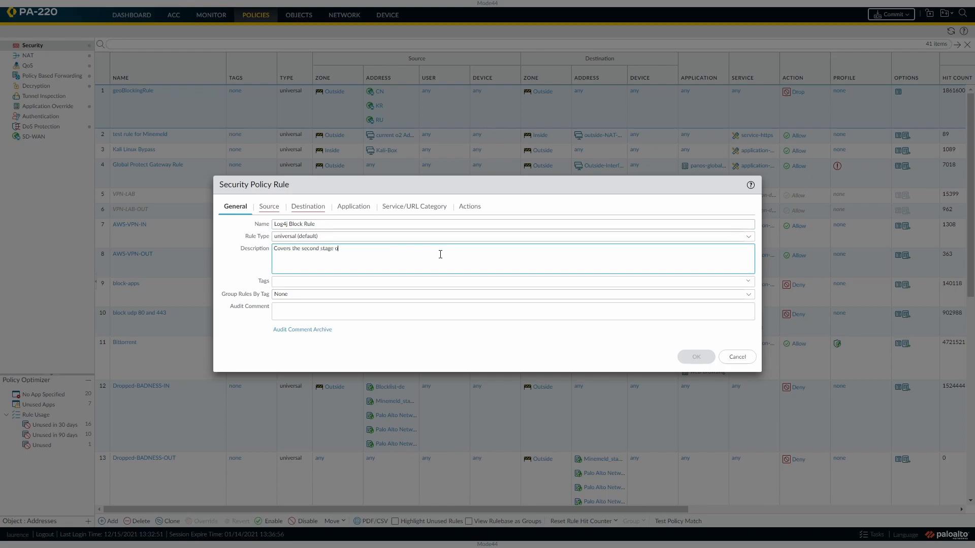
text(f the arra)
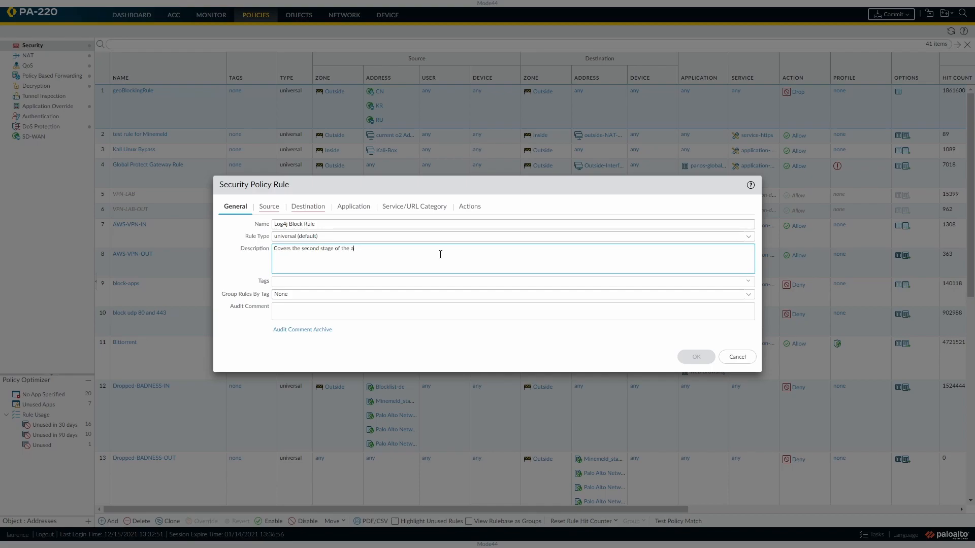
text(ttack)
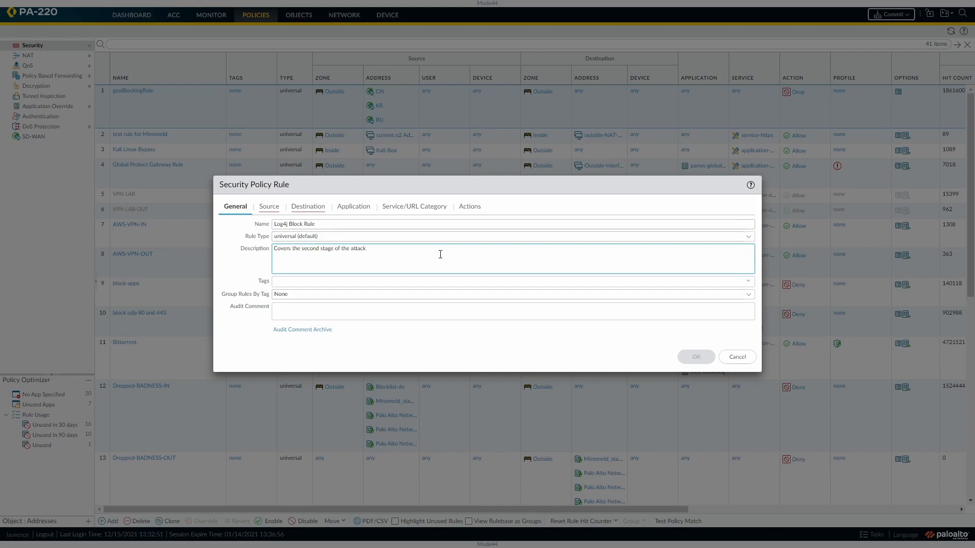
text(call to)
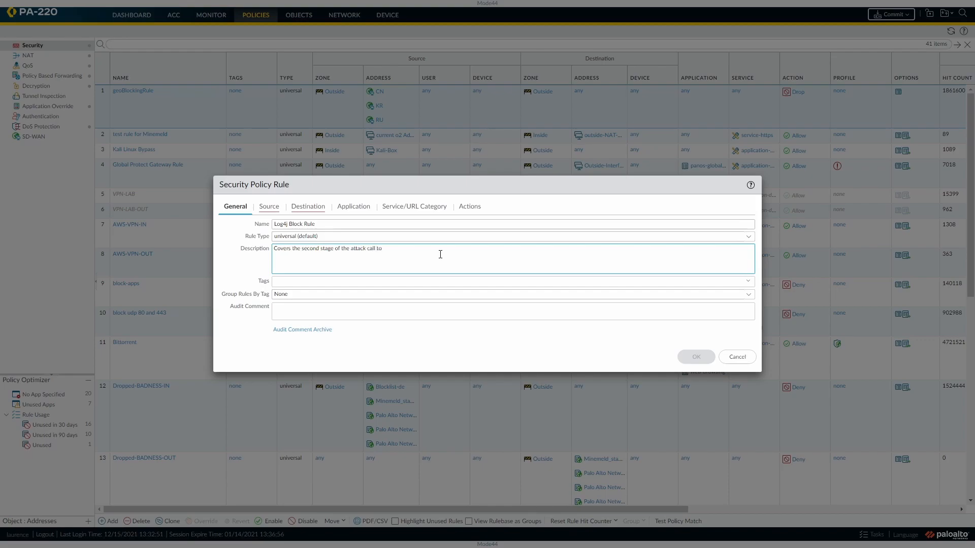
text(malicious L)
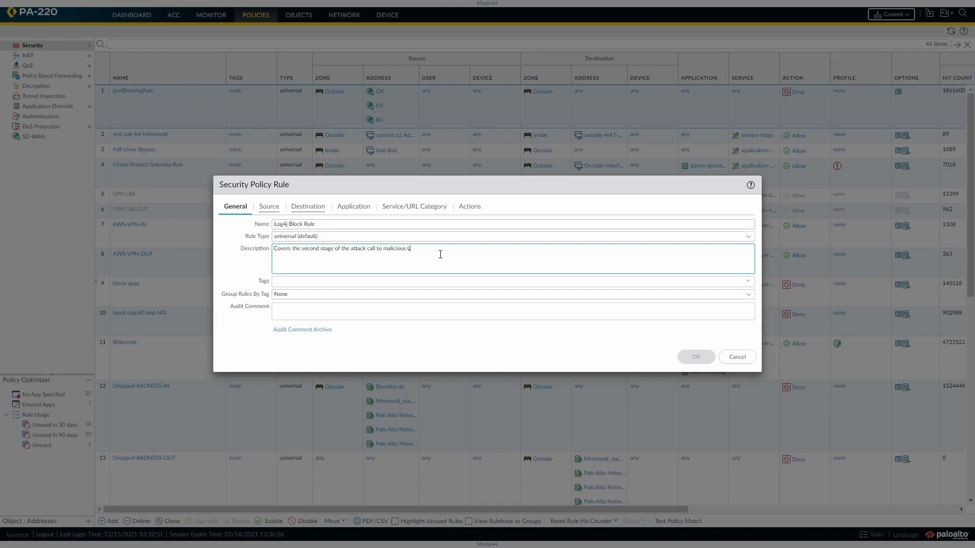
text(LDAP)
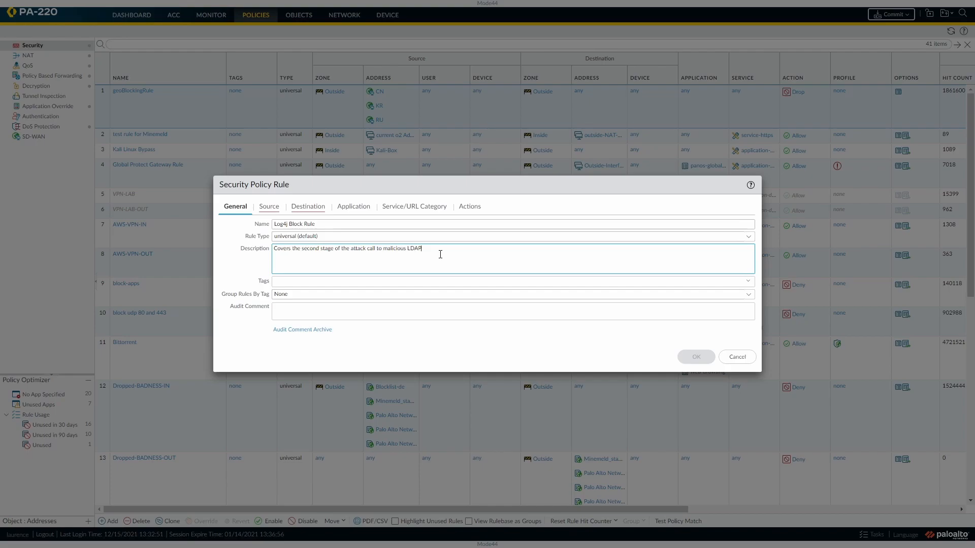
click(268, 206)
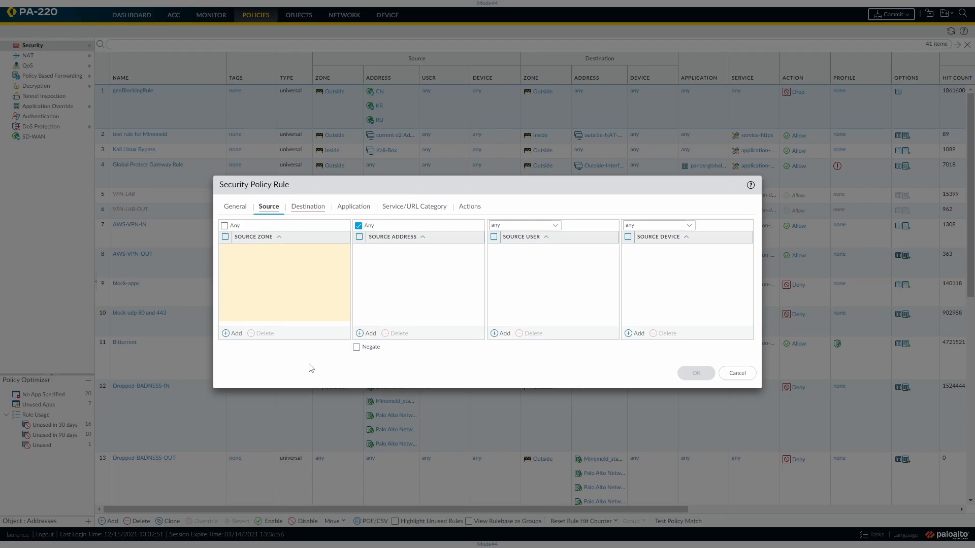
- Set the rule's source zone to Outside and its destination zone to Outside
click(231, 333)
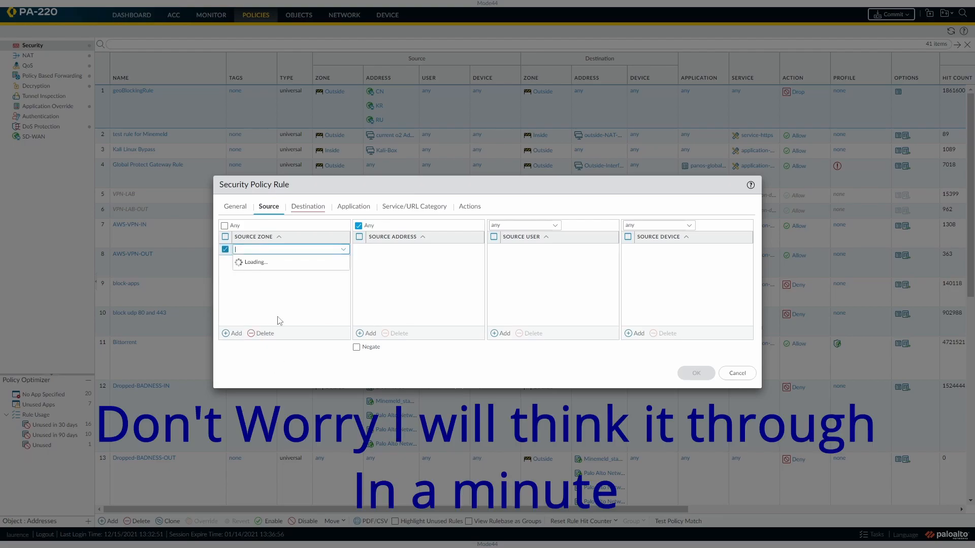
click(289, 249)
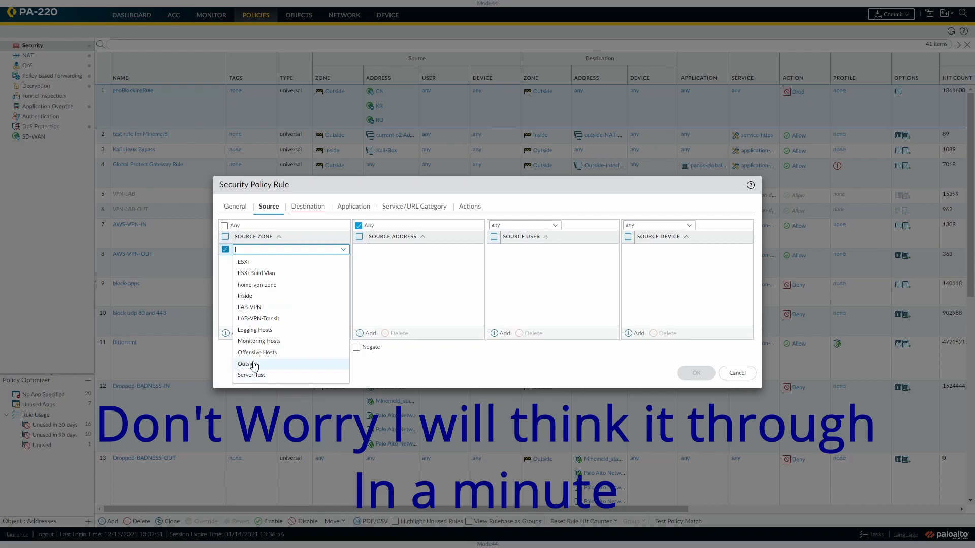
click(248, 363)
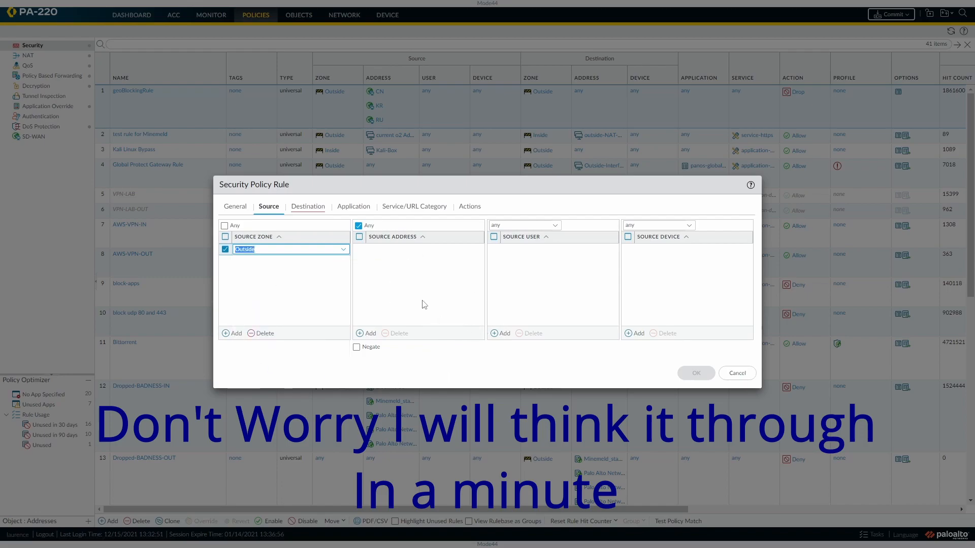
mouse_move(313, 213)
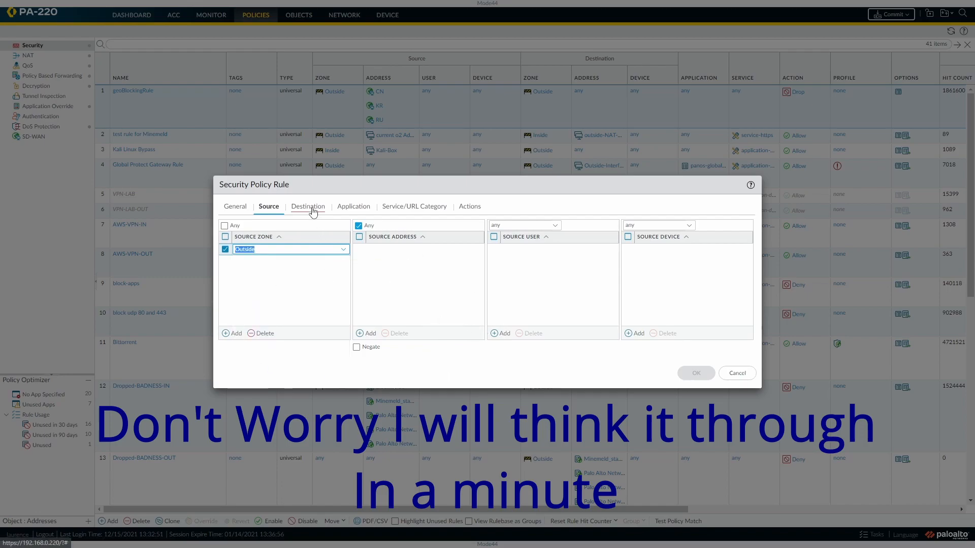
click(307, 206)
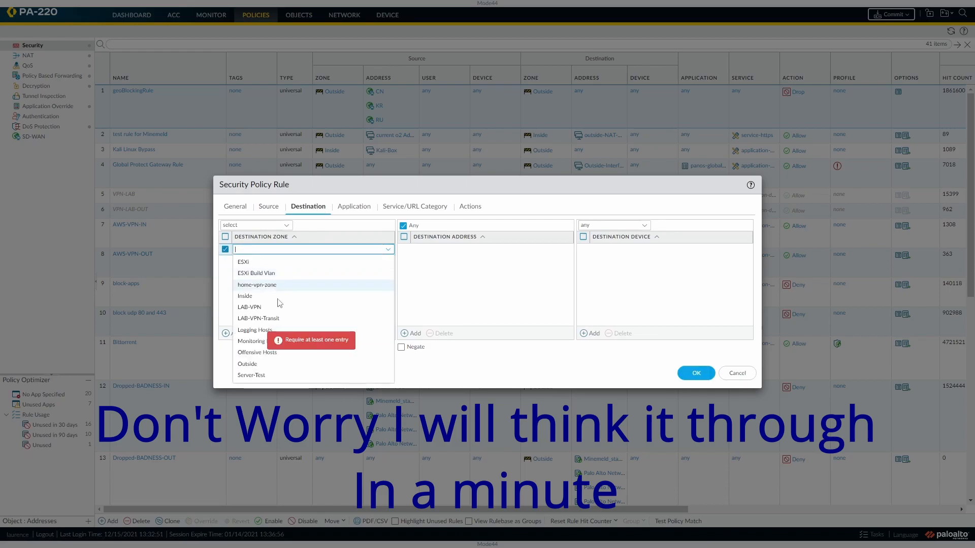
click(246, 364)
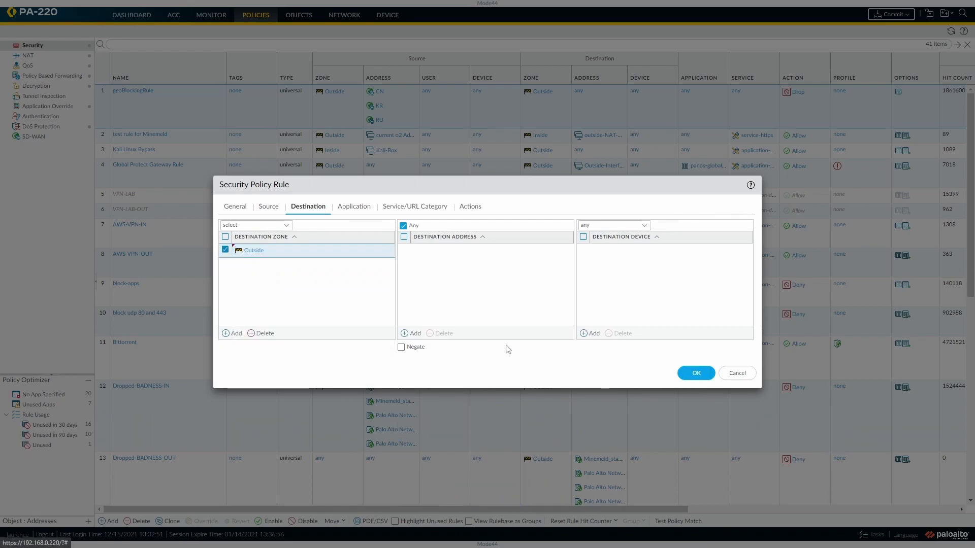
mouse_move(362, 211)
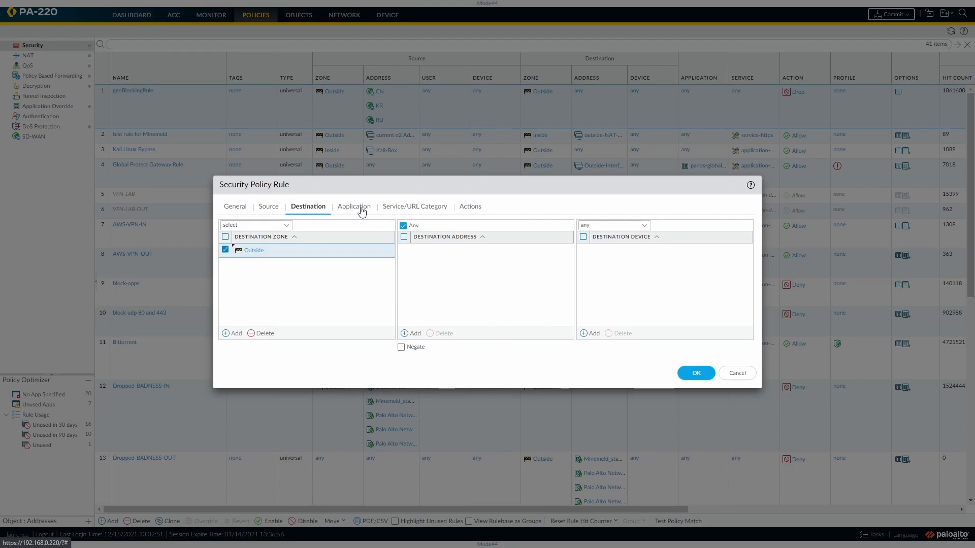
click(353, 206)
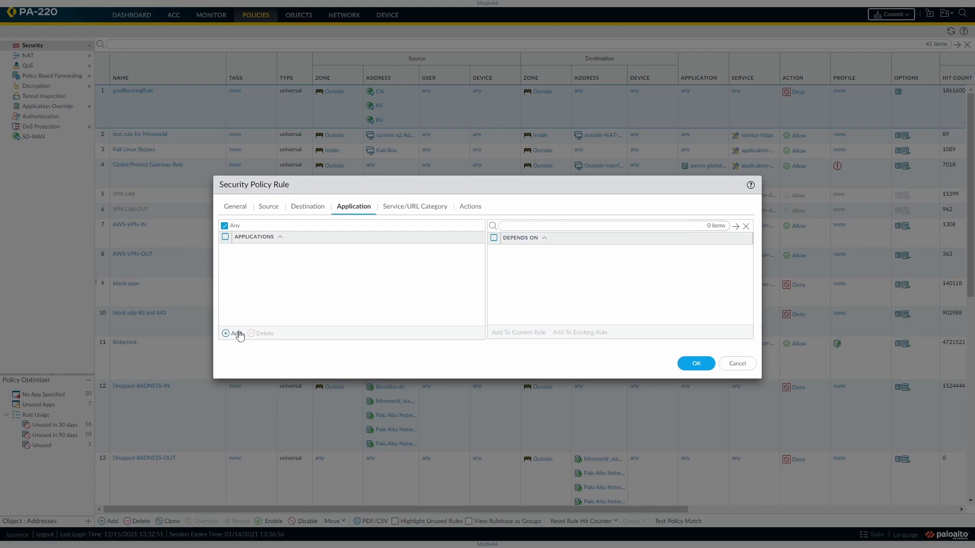
- Add ldap and rmi-iiop as the rule's matched applications
click(234, 333)
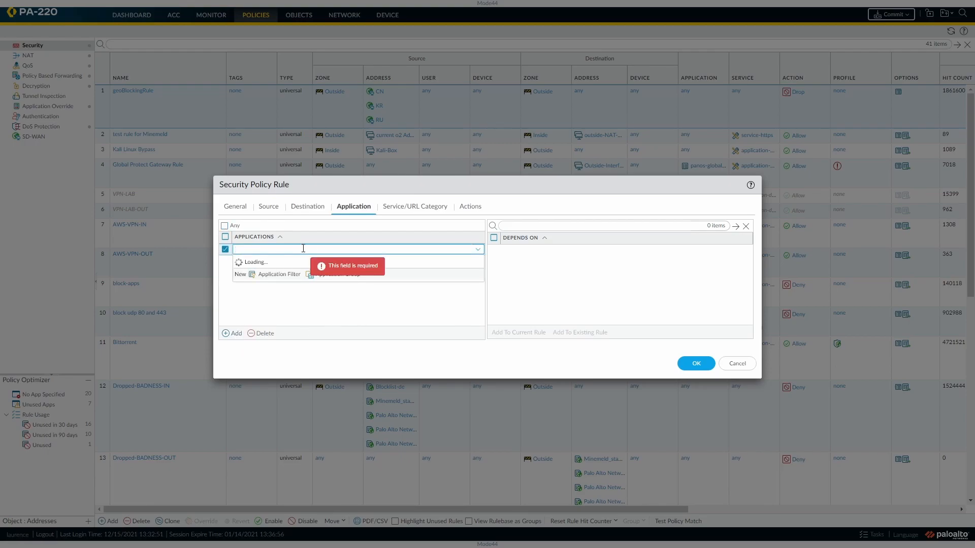
text(ldap)
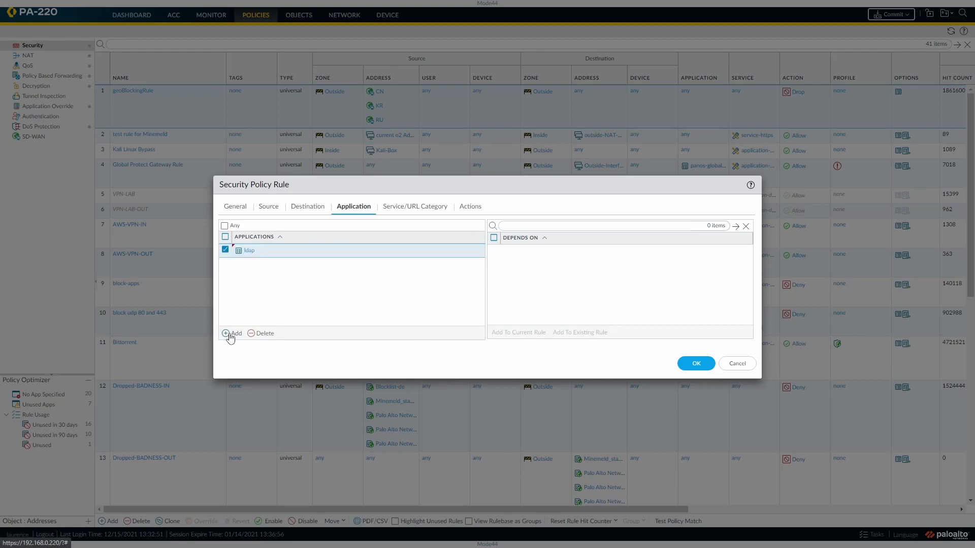
click(231, 333)
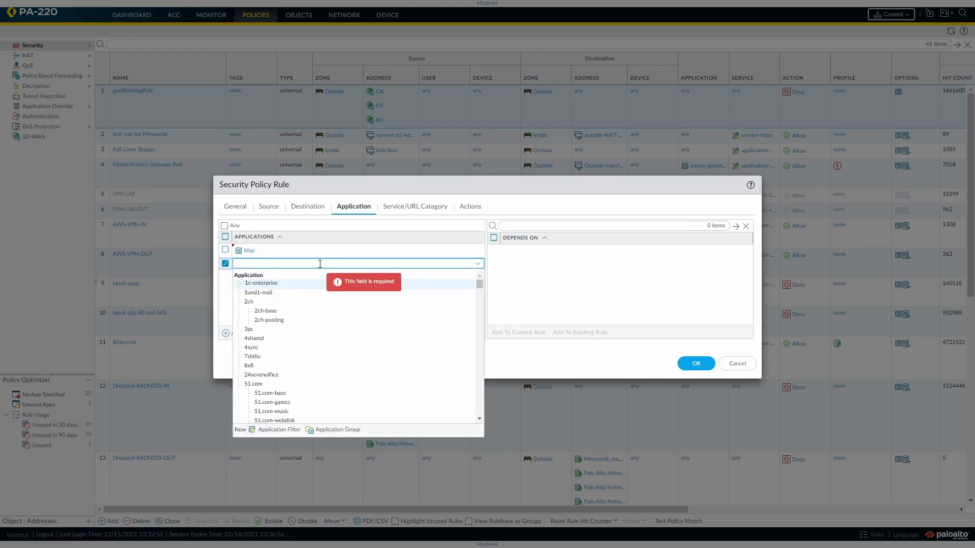
text(rmi)
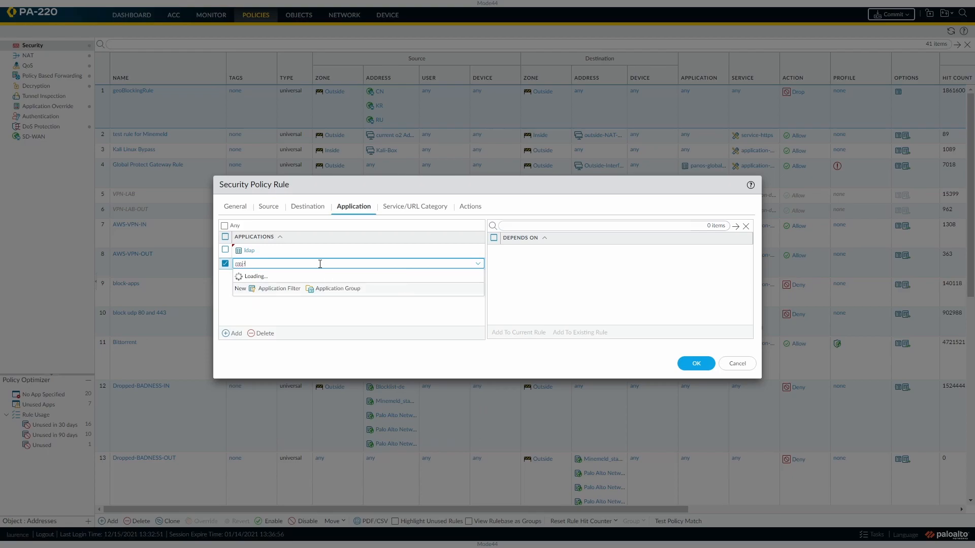
text(rmi-iiop)
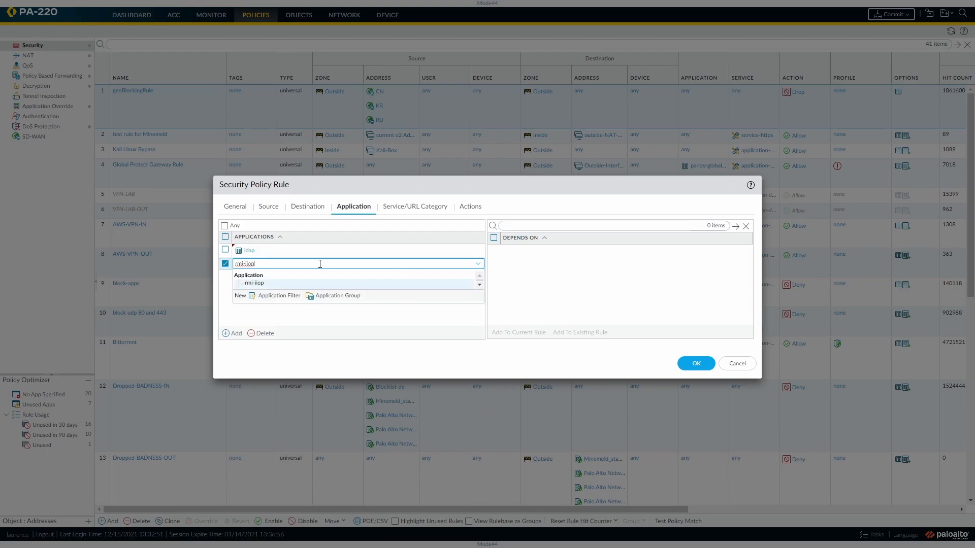
click(254, 284)
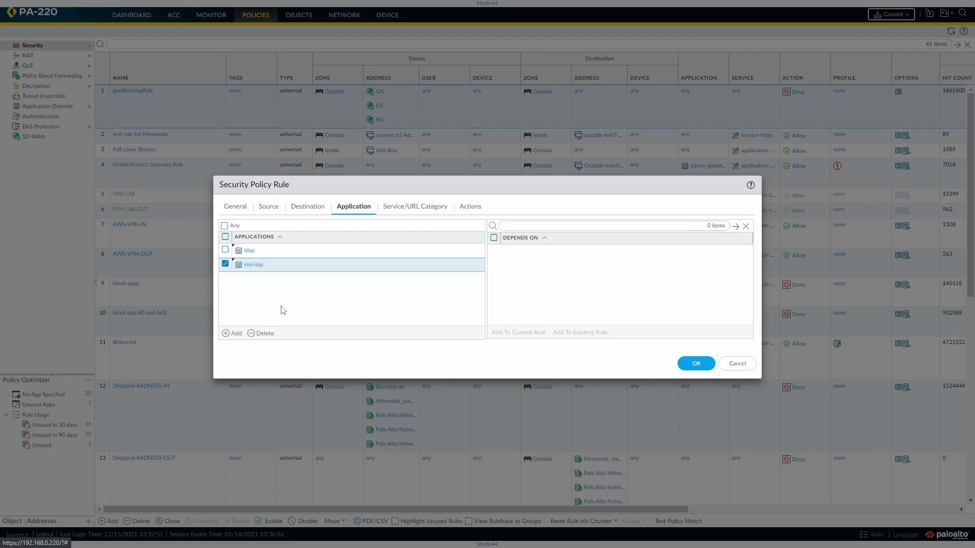
mouse_move(316, 304)
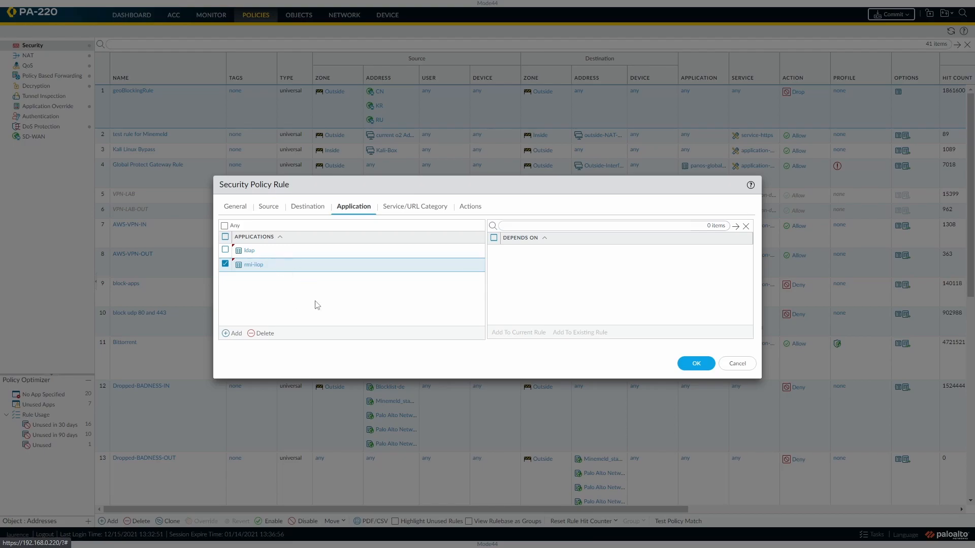
mouse_move(440, 307)
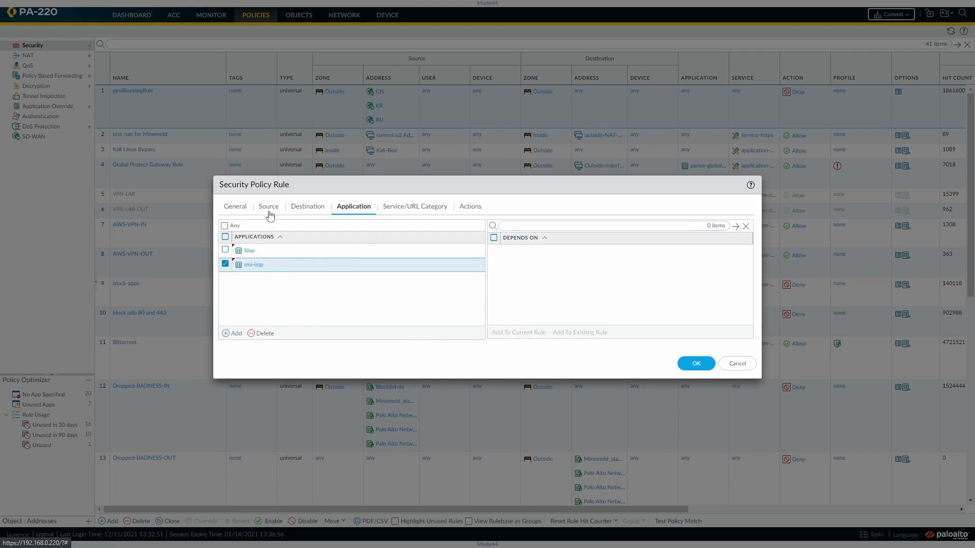
- Change the source zone to Inside and confirm the destination zone remains Outside
click(268, 206)
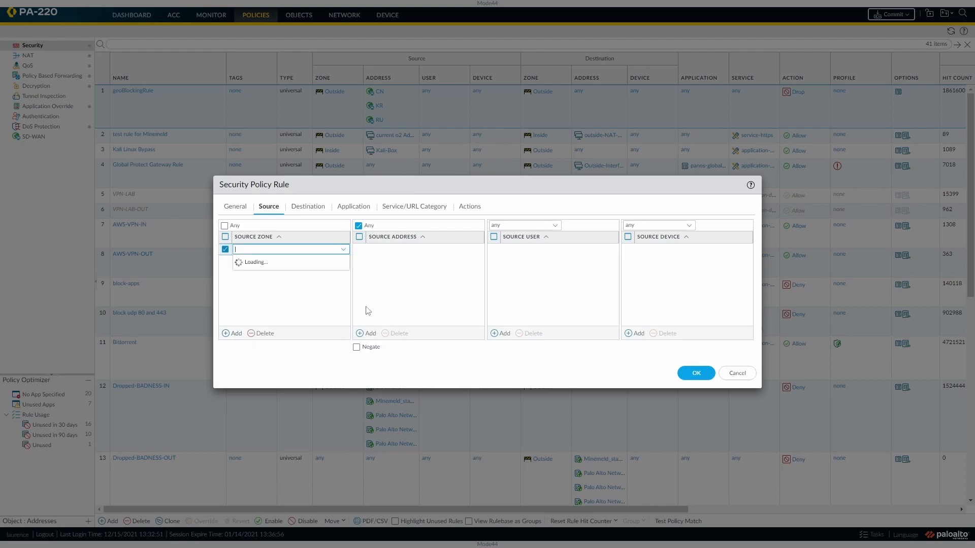
click(261, 250)
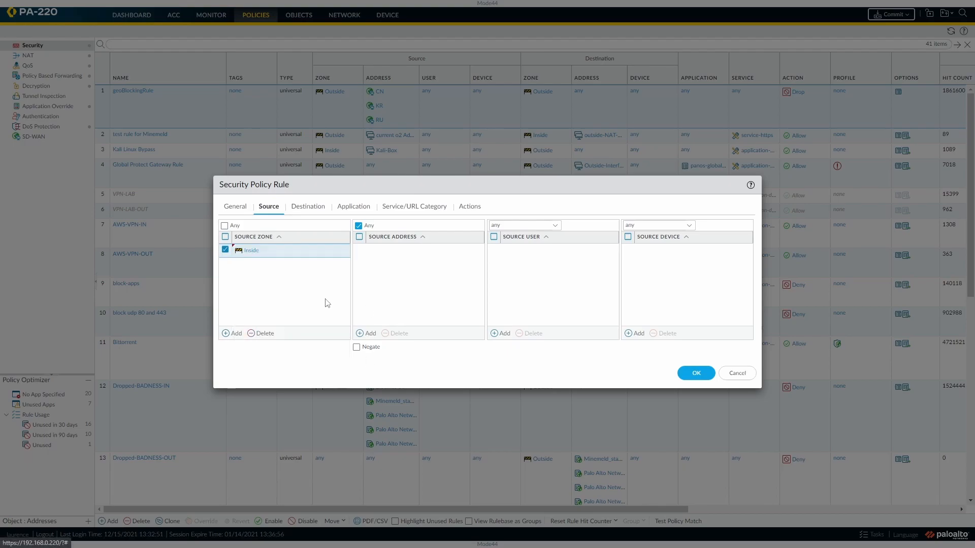
mouse_move(373, 225)
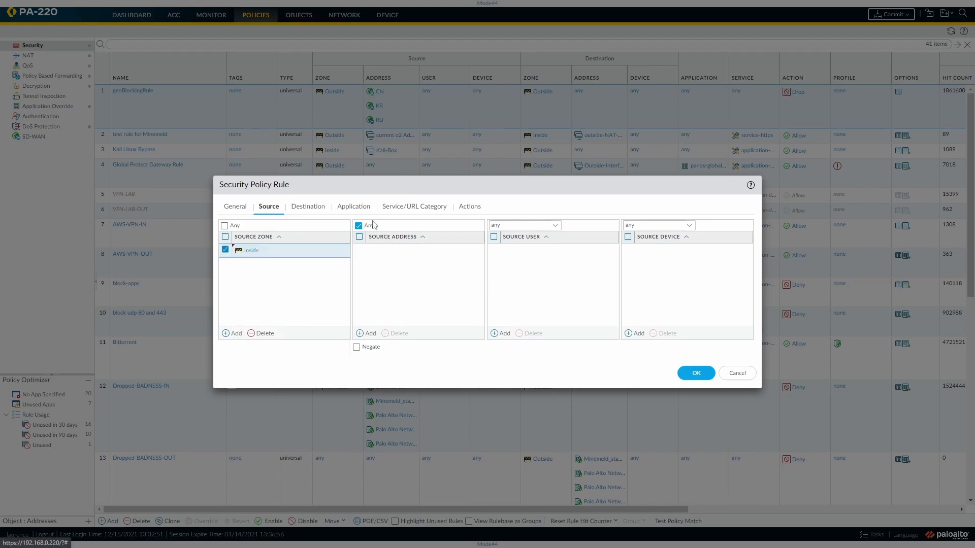
click(306, 206)
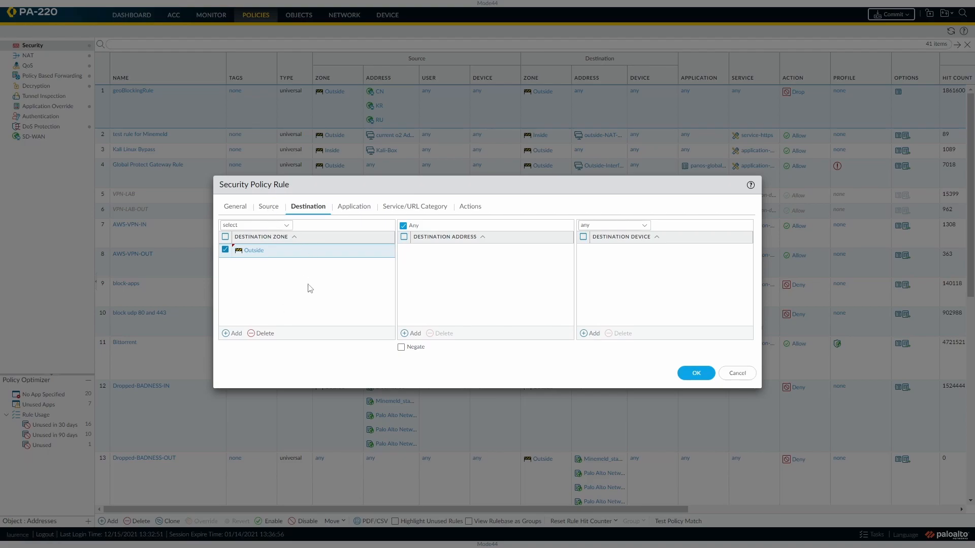
mouse_move(325, 283)
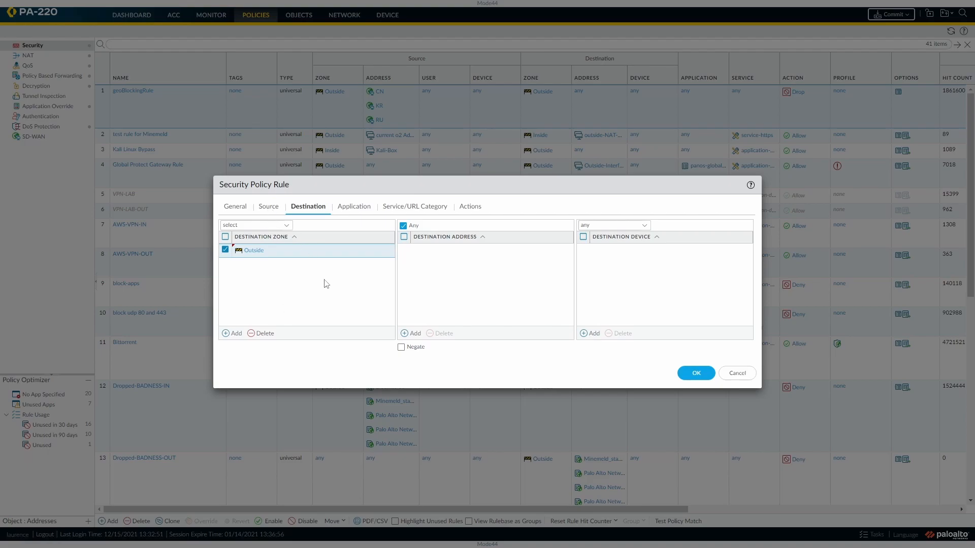
mouse_move(366, 287)
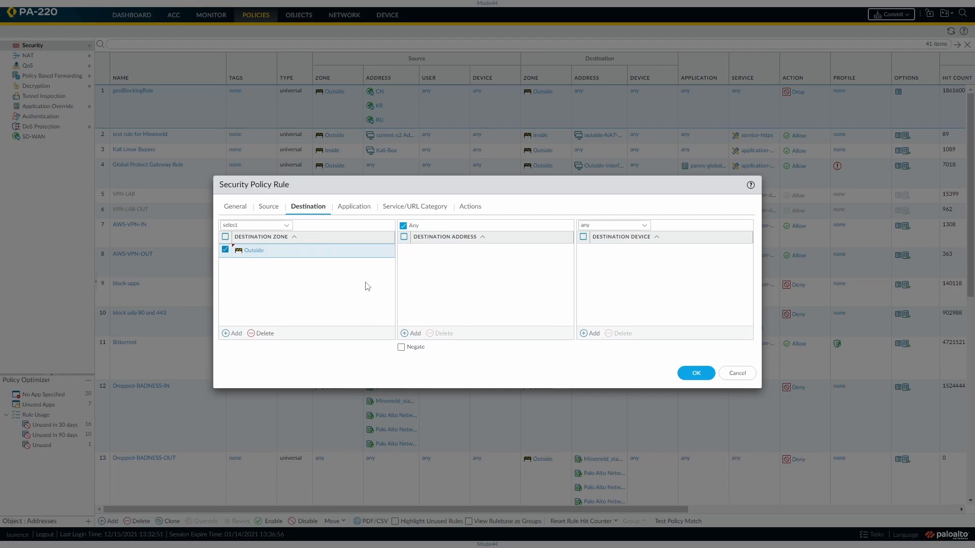
mouse_move(369, 287)
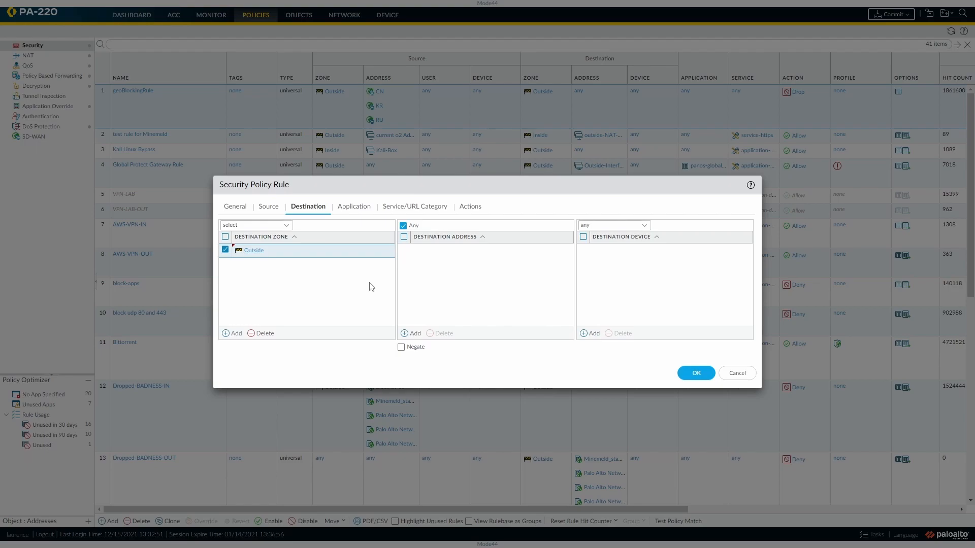
click(354, 207)
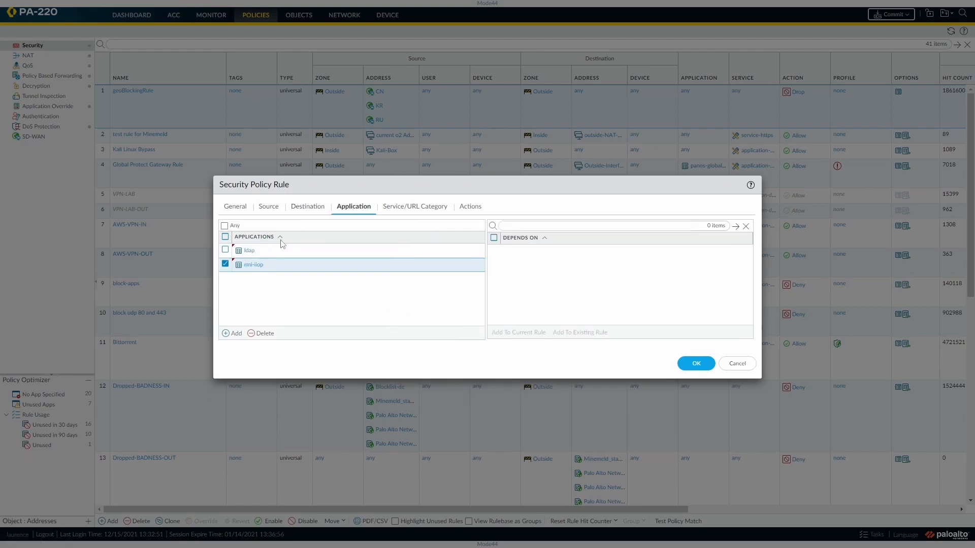
mouse_move(428, 201)
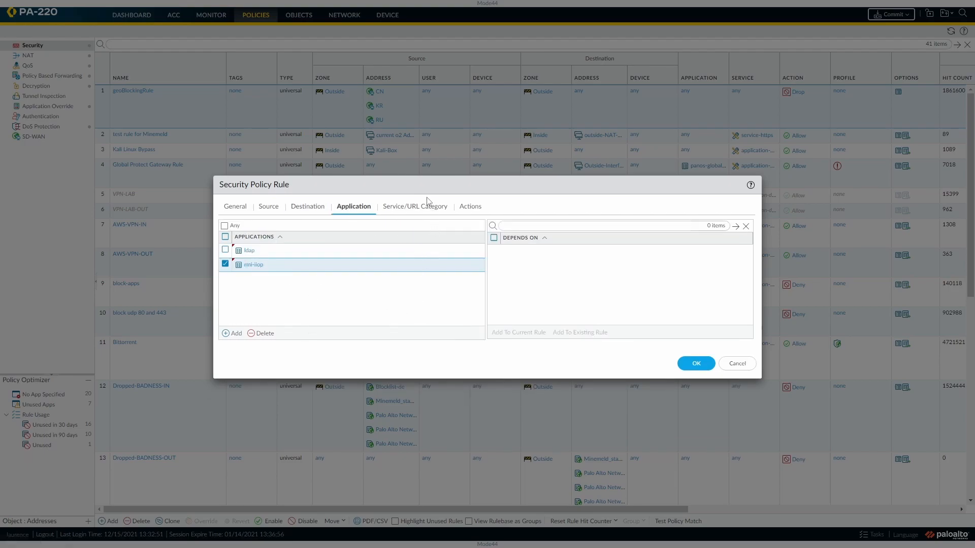
- Keep Action Drop, forward logs to Threat_Cortex_Logs and save the rule
click(414, 206)
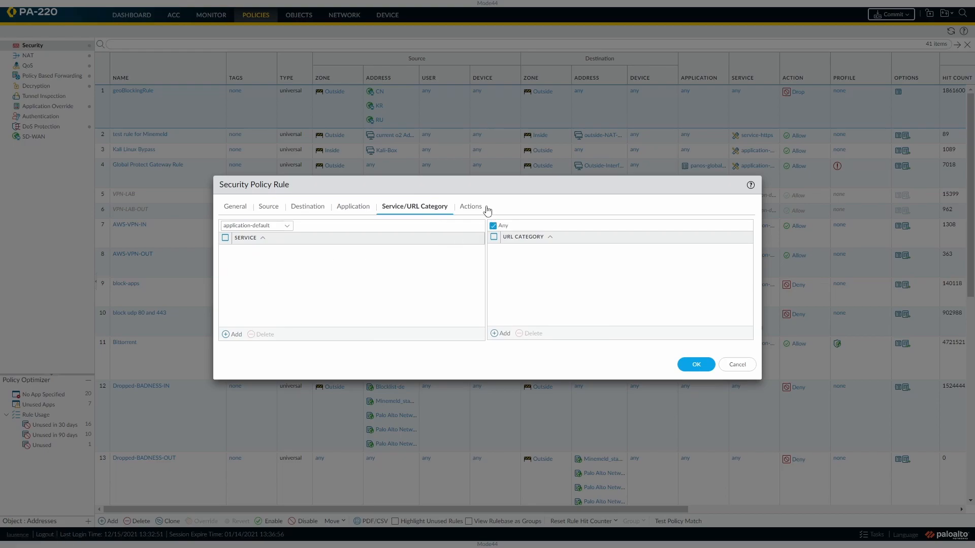
click(469, 206)
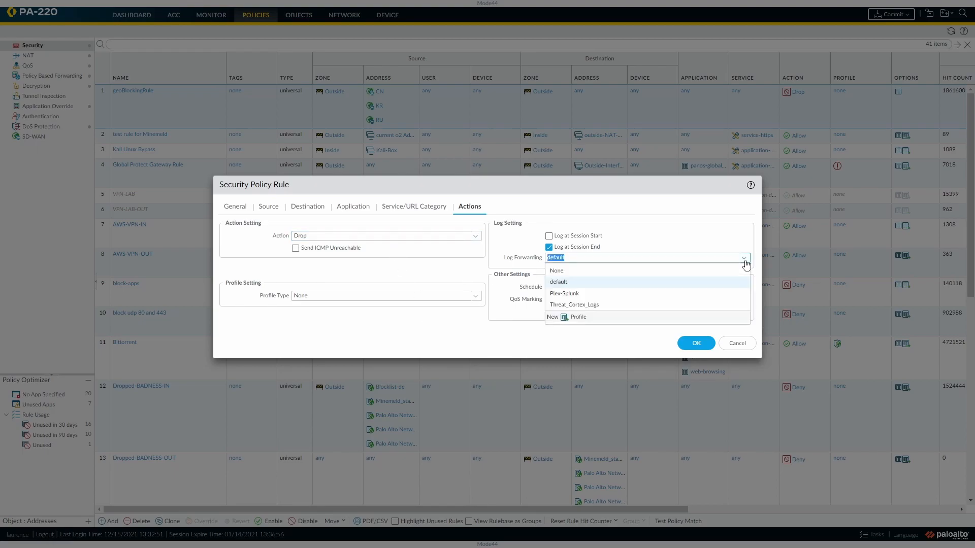
mouse_move(566, 270)
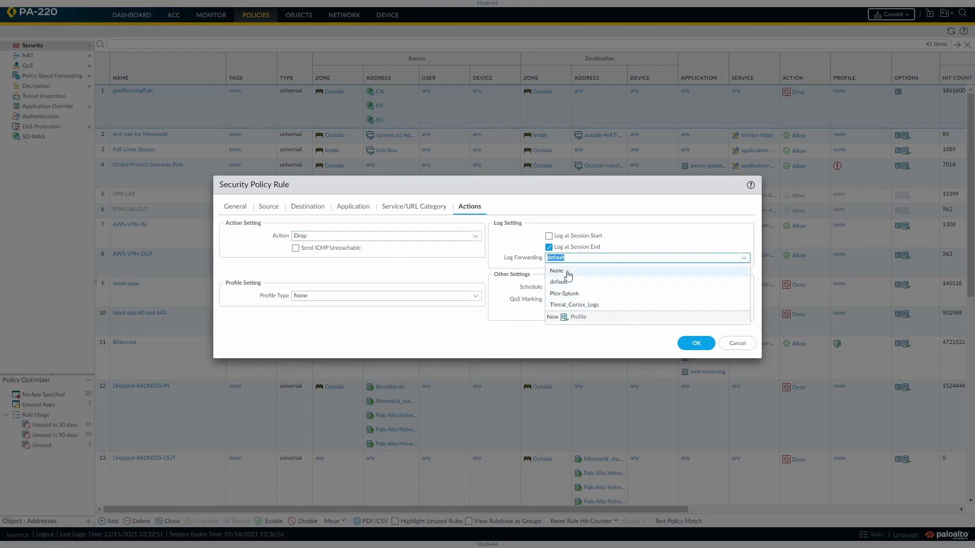
click(572, 305)
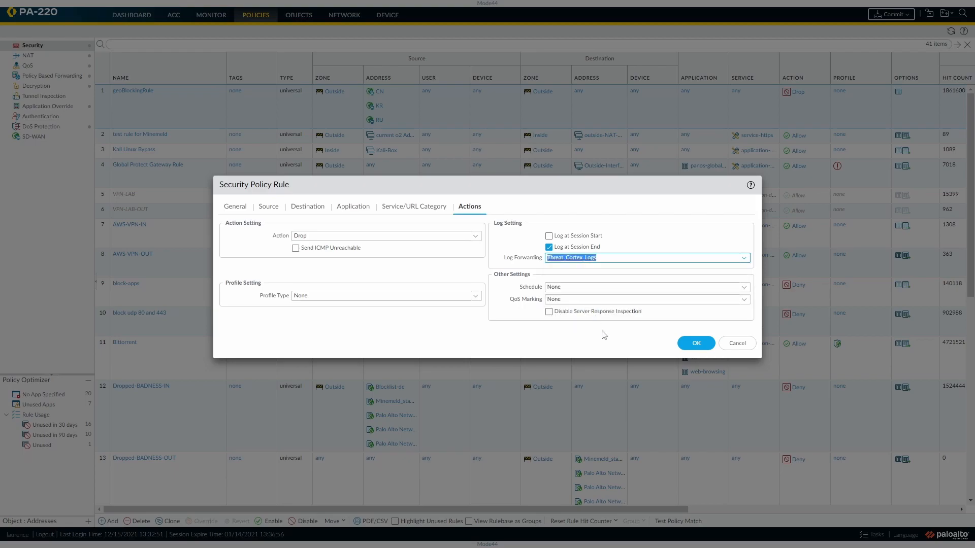
click(694, 343)
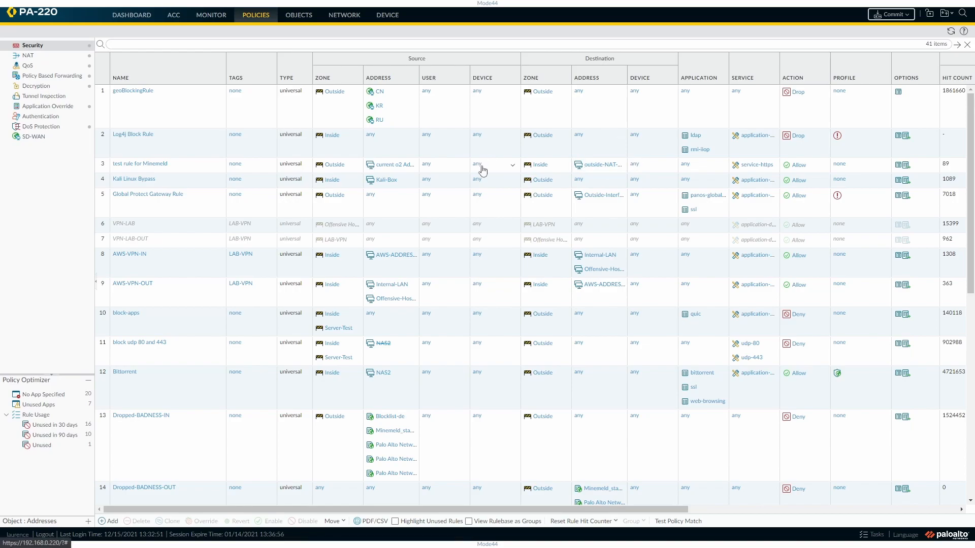
mouse_move(601, 153)
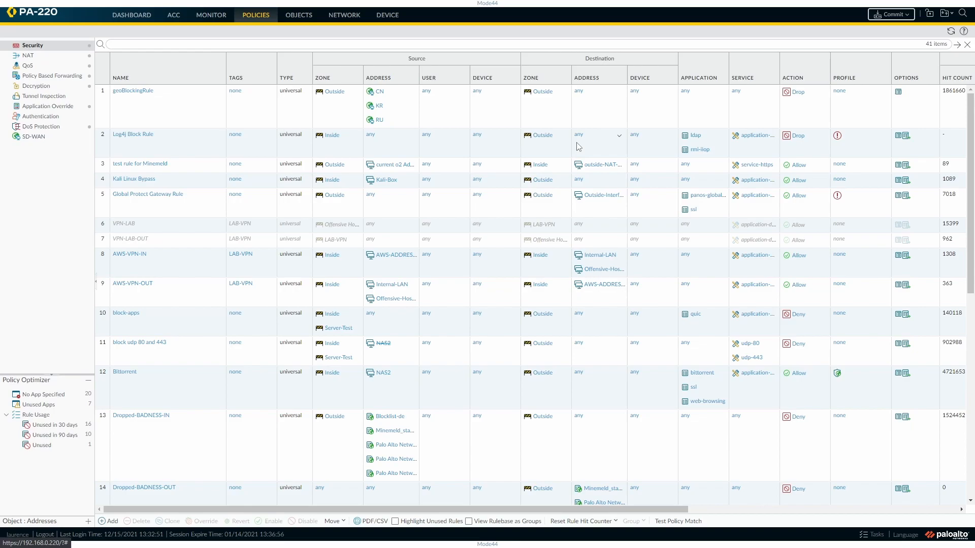
mouse_move(608, 146)
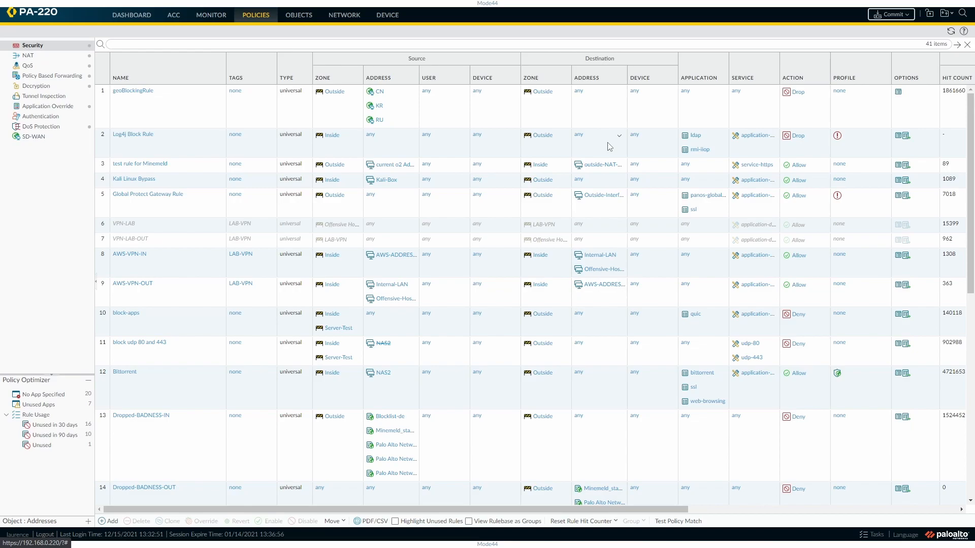
mouse_move(647, 154)
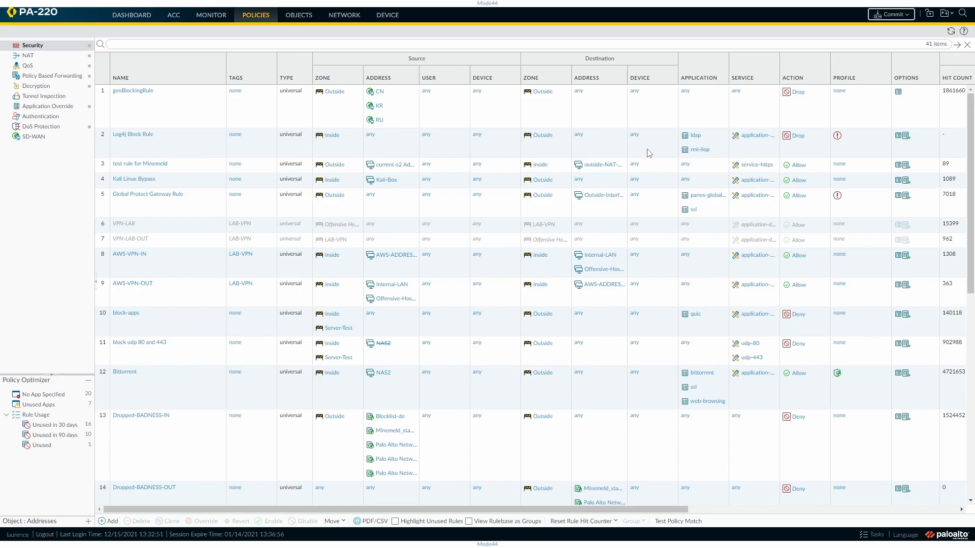
mouse_move(909, 27)
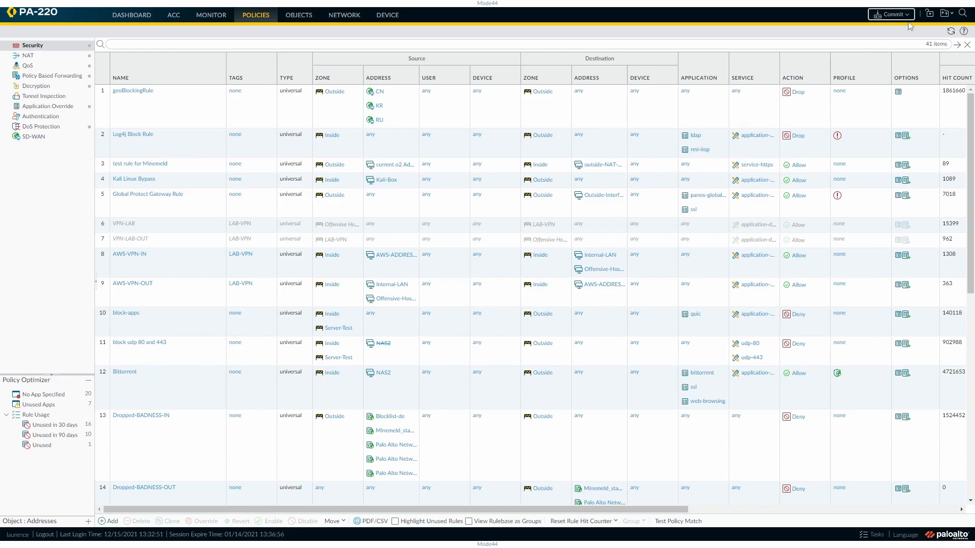
- Commit the pending policy and objects changes to the firewall
click(890, 13)
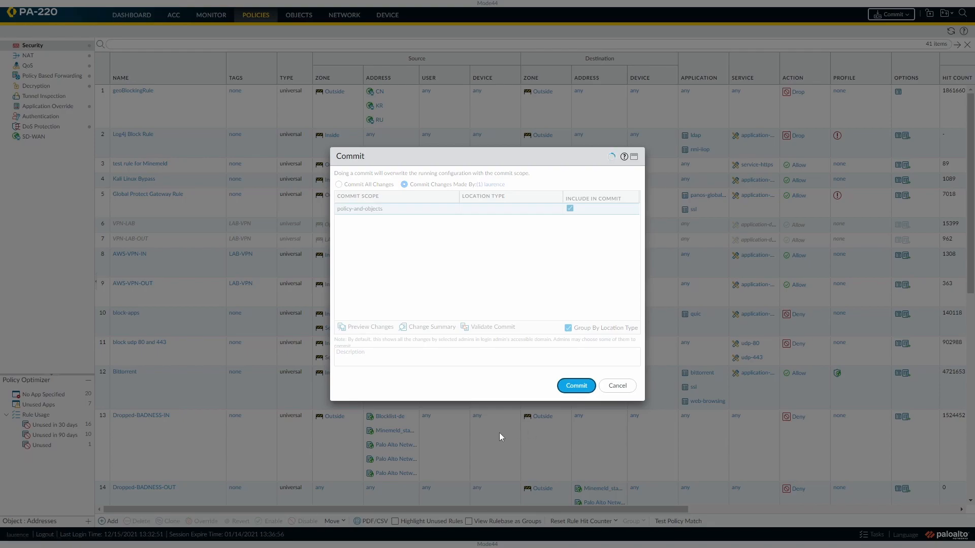
click(574, 386)
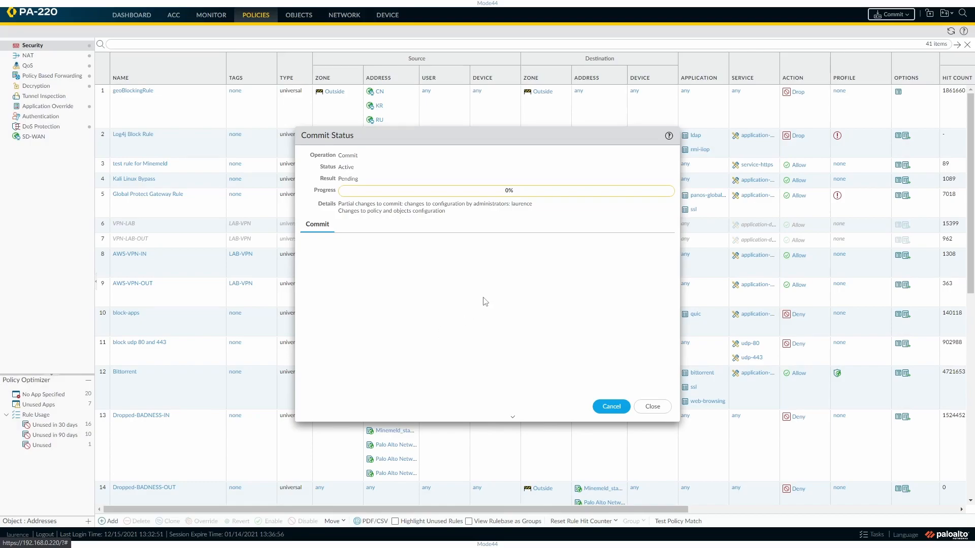
mouse_move(475, 288)
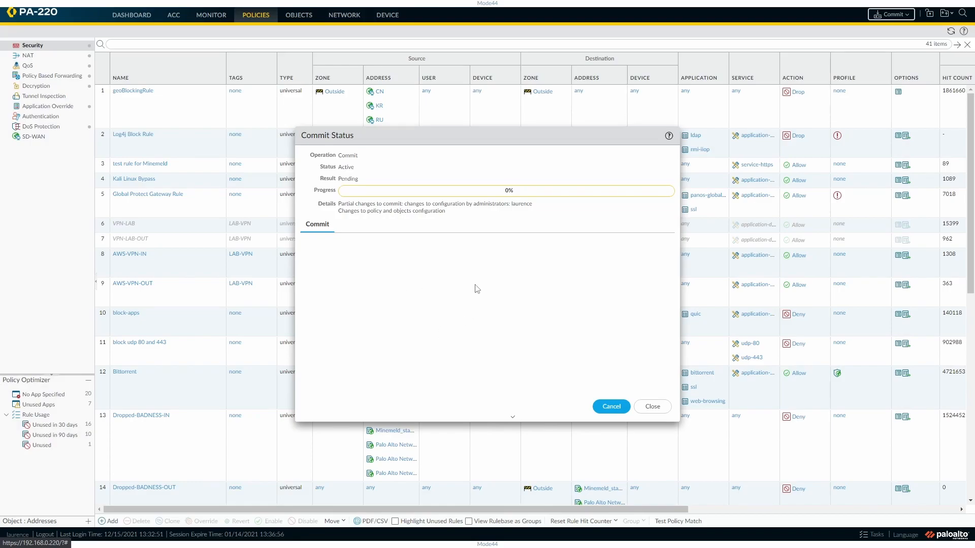
mouse_move(524, 292)
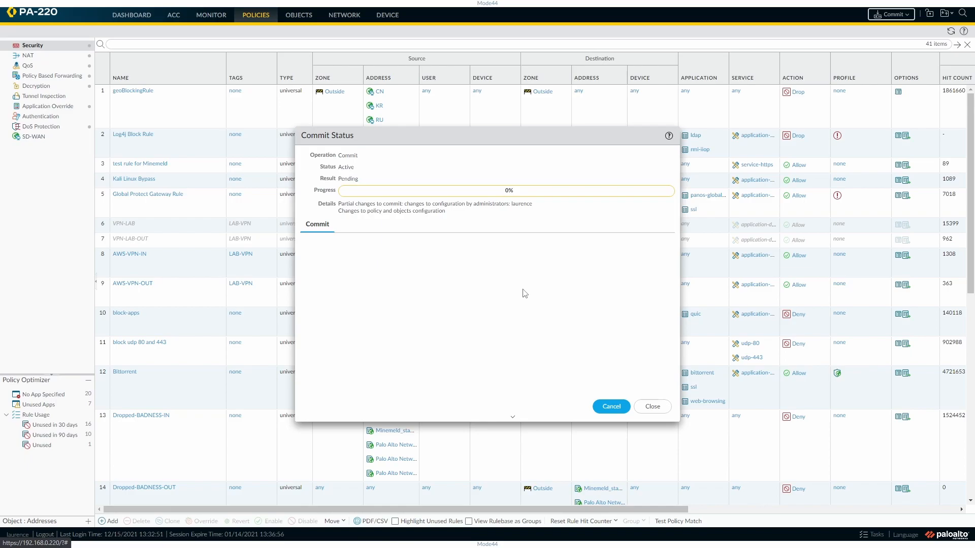
mouse_move(520, 310)
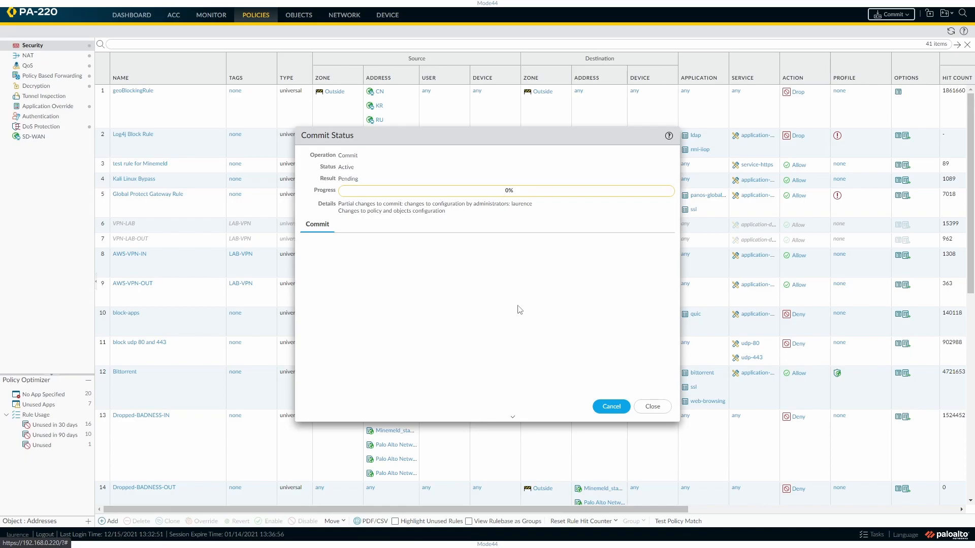